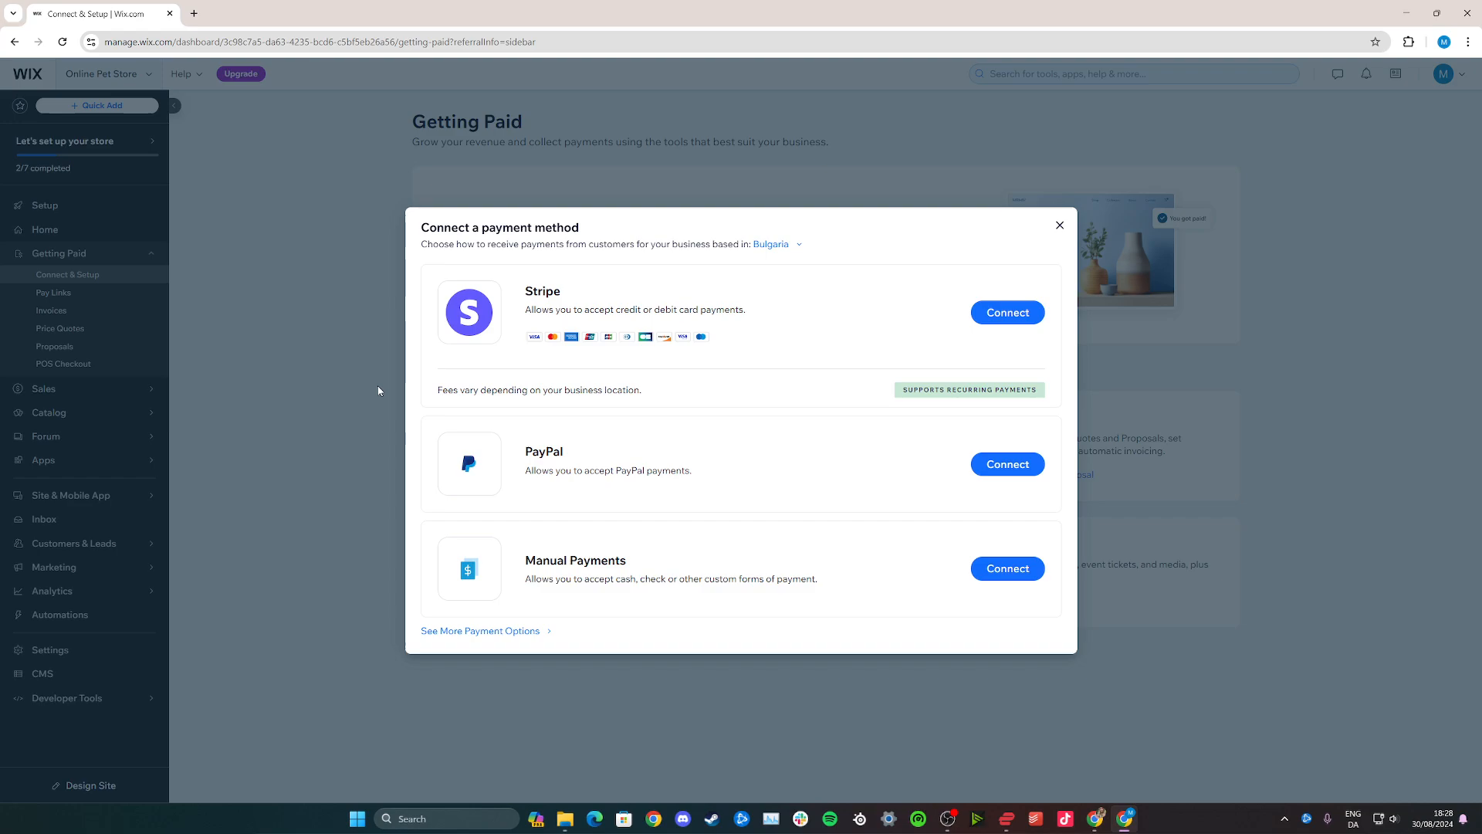
mouse_move(424, 423)
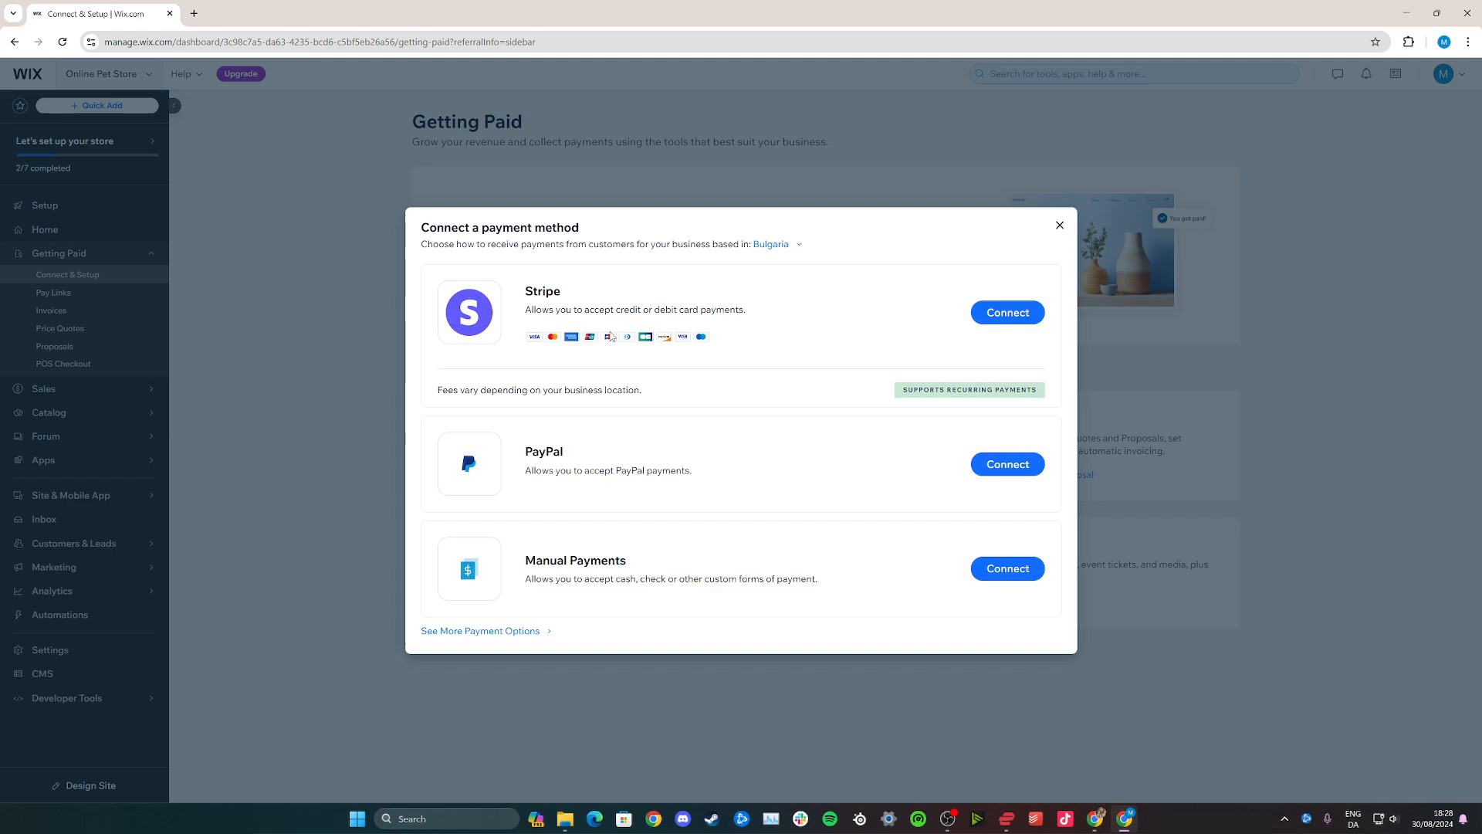
mouse_move(574, 578)
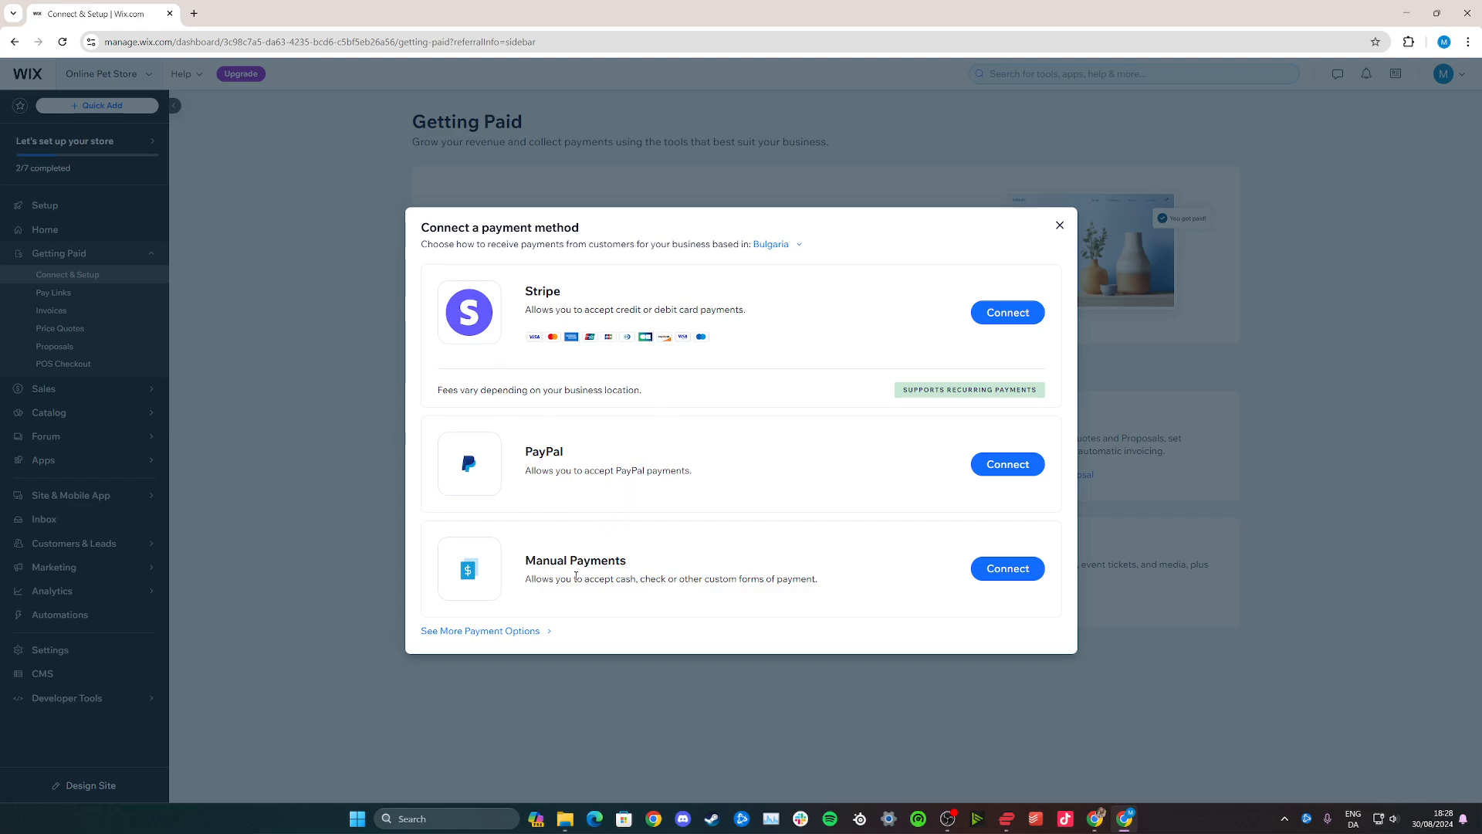
Browse the extra payment options and third-party card providers, then go to store Settings
click(480, 630)
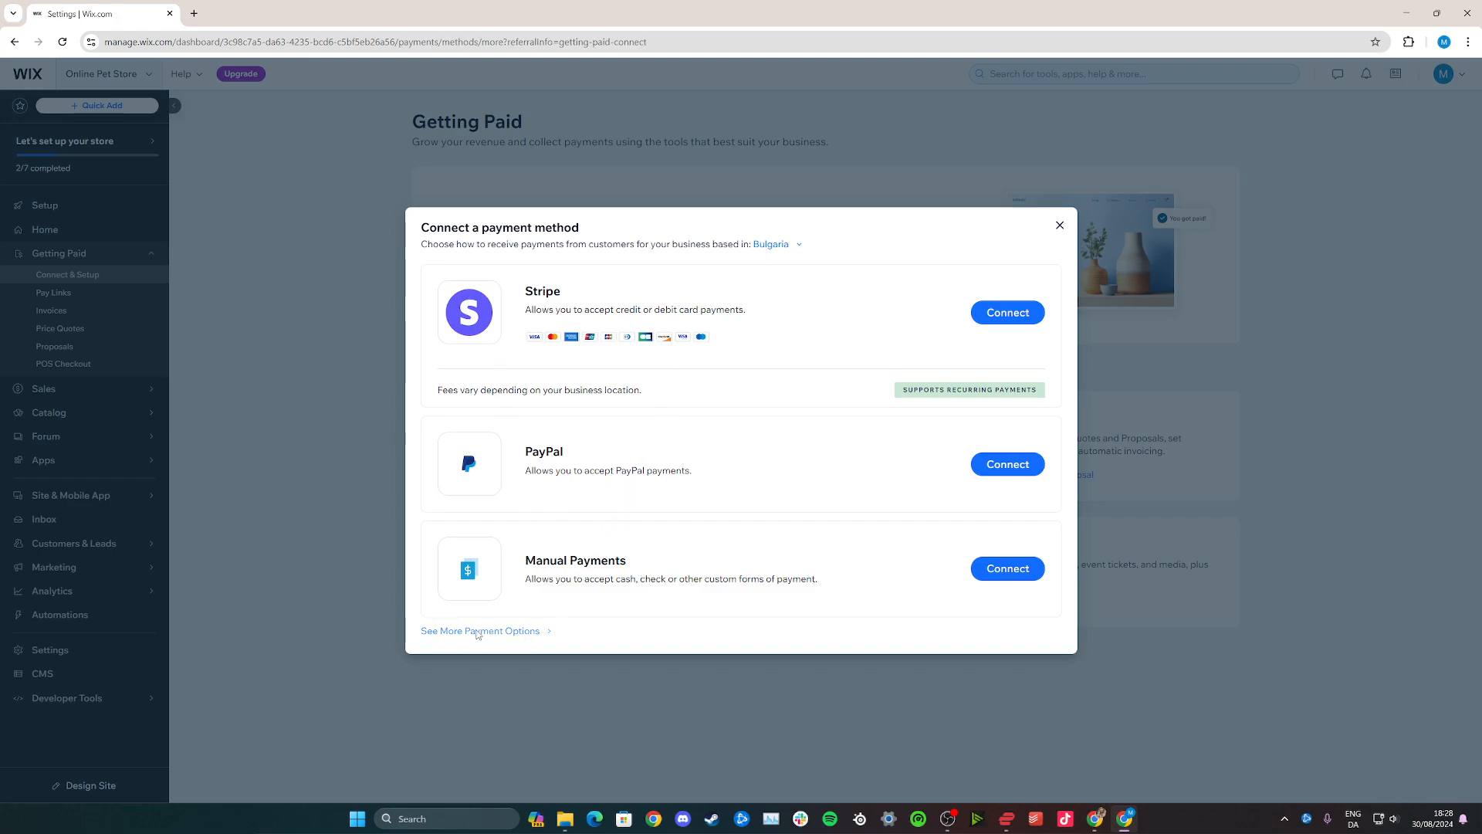
click(481, 631)
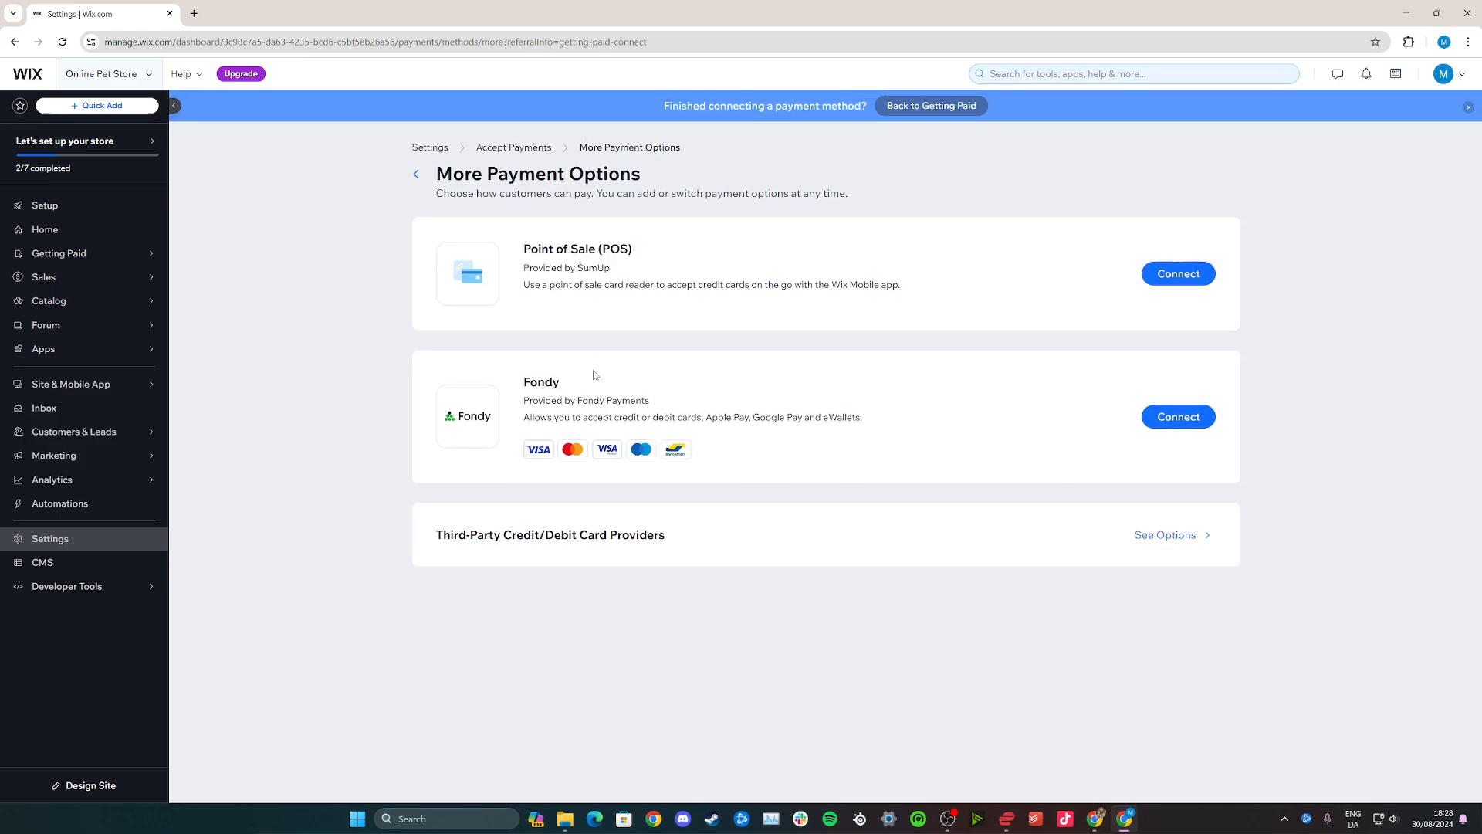
click(1165, 534)
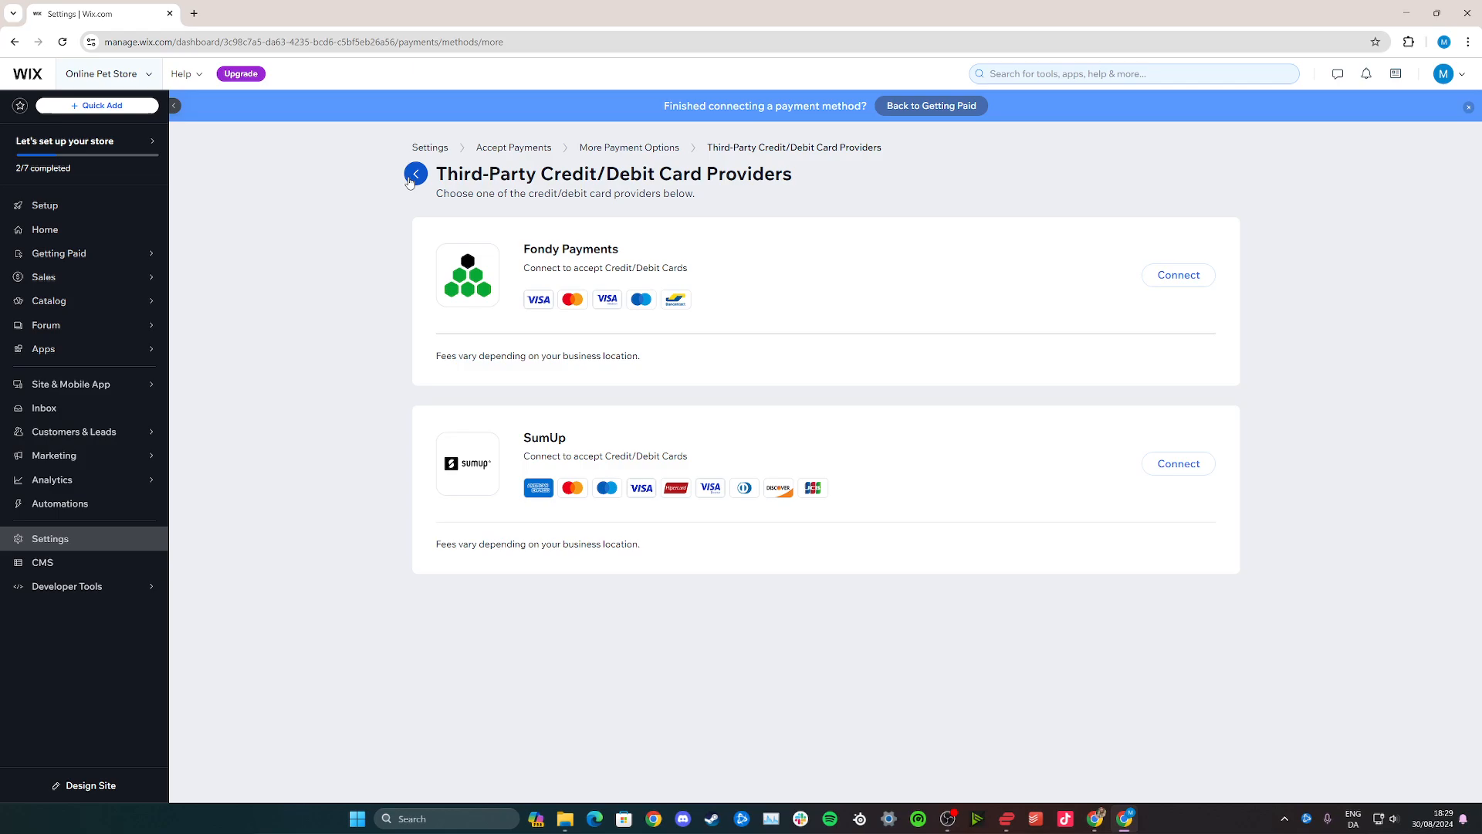
click(415, 173)
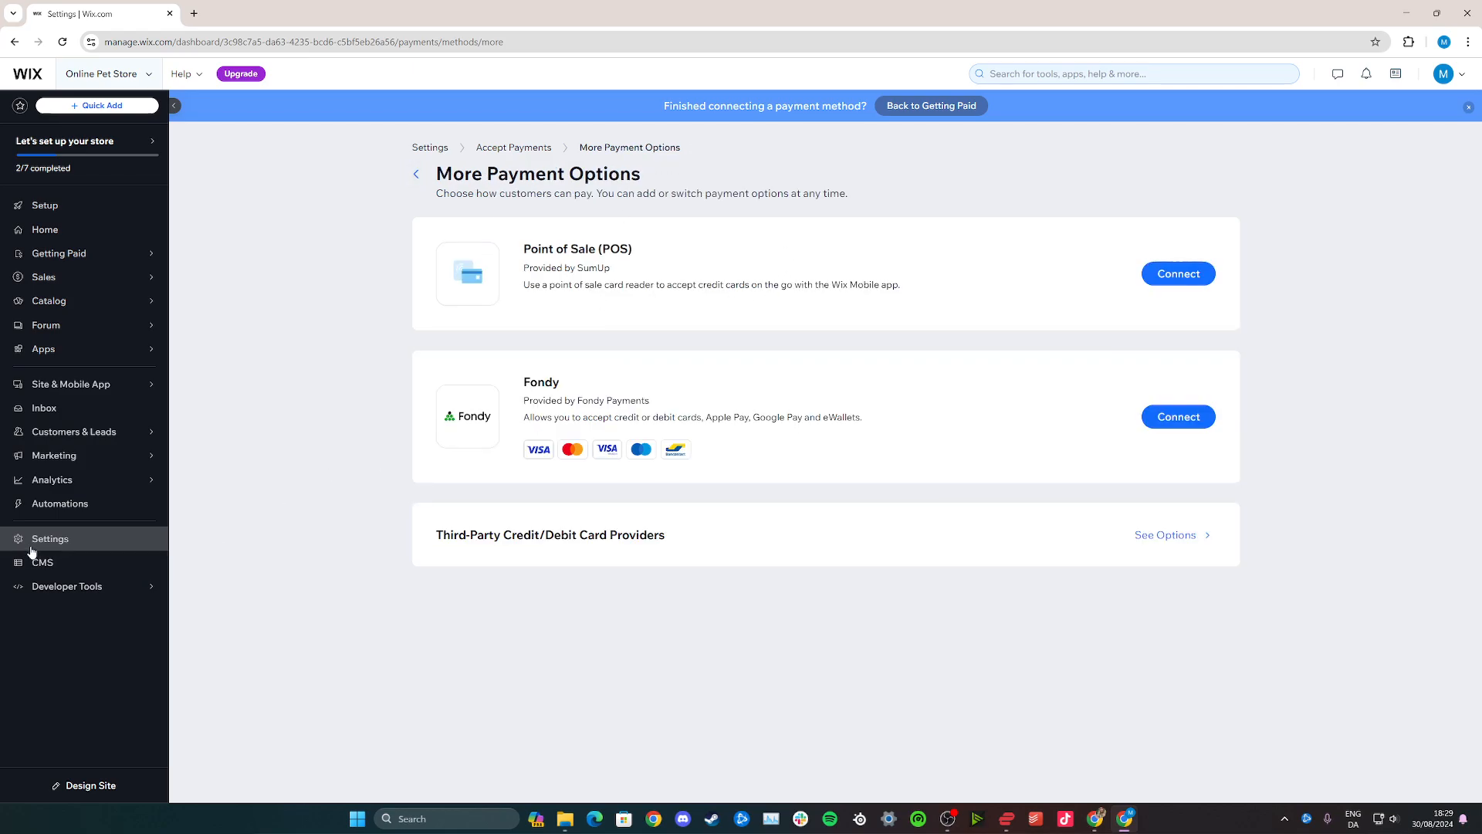
click(49, 538)
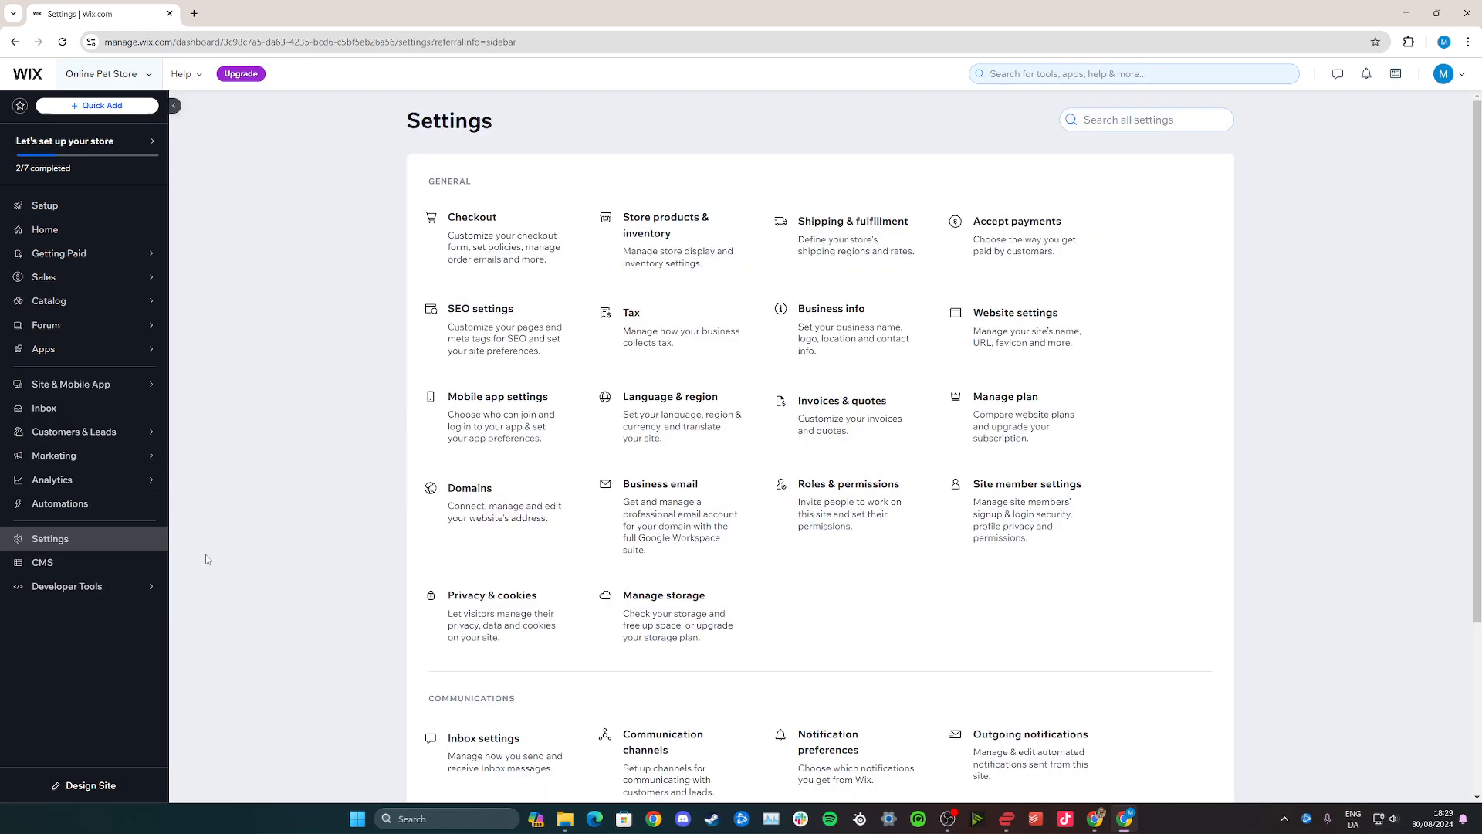
mouse_move(255, 548)
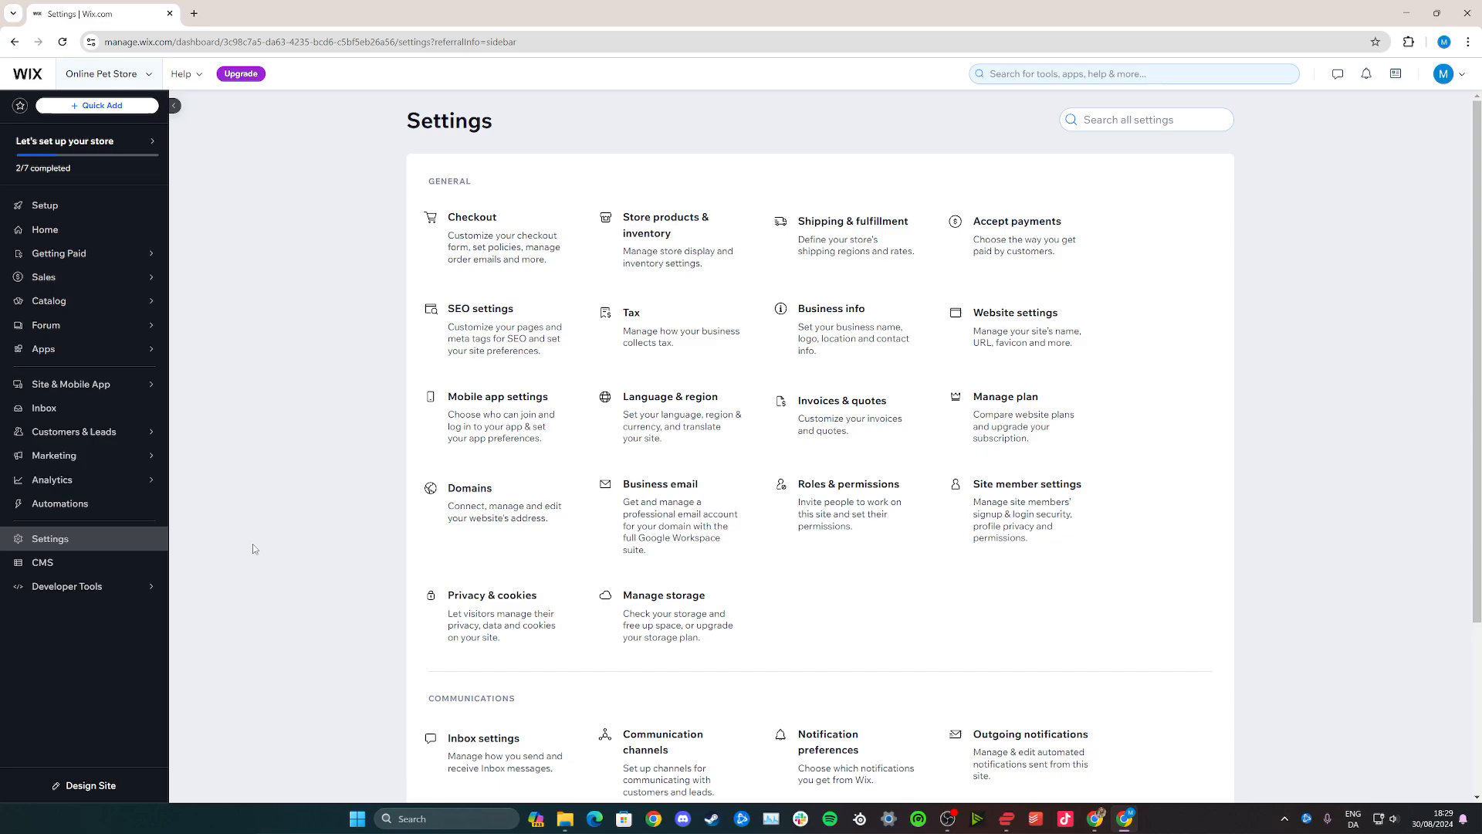
mouse_move(1018, 219)
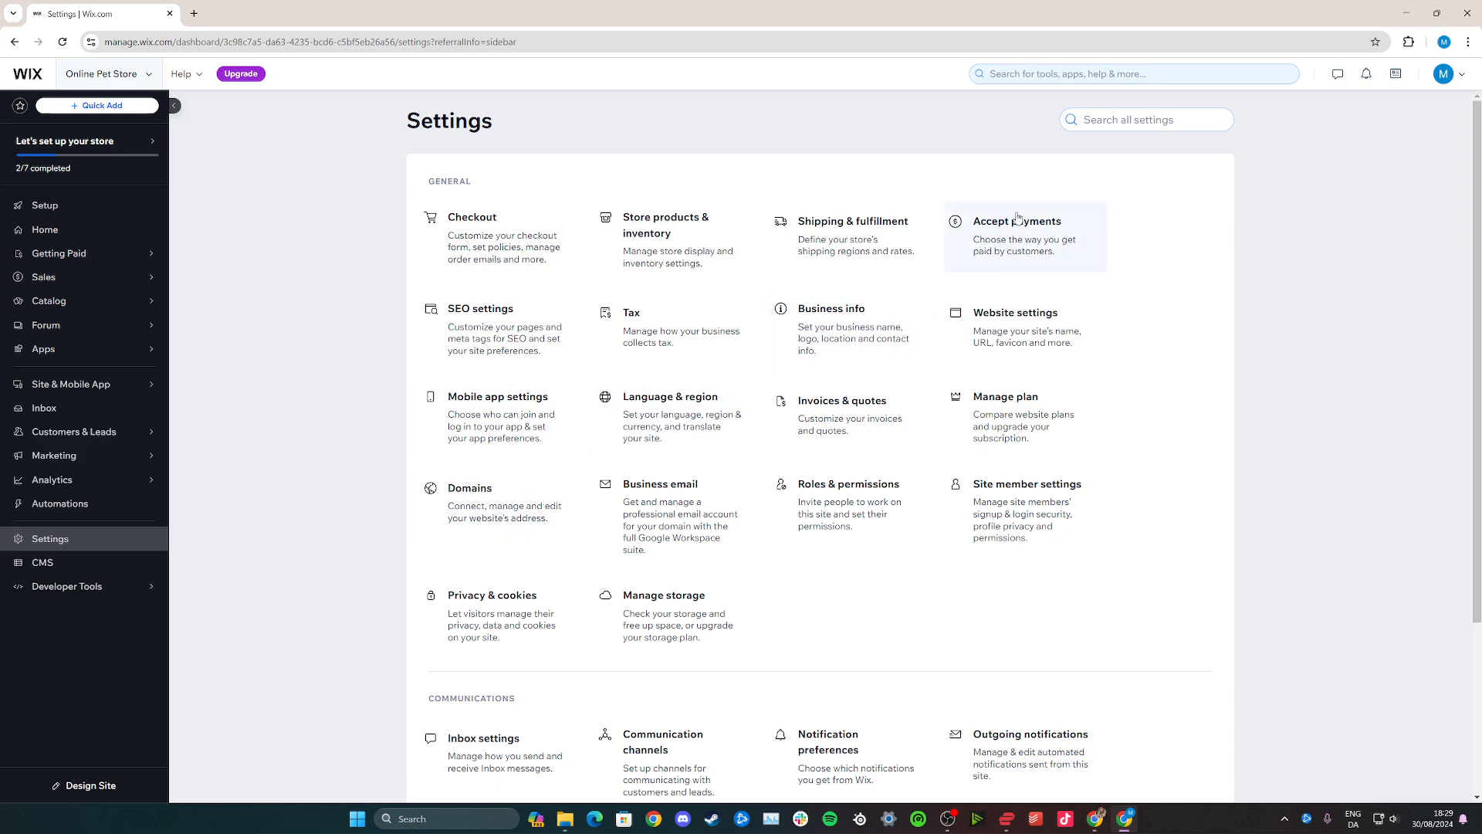
Open Accept Payments settings, showing Bulgaria as the business location
click(1017, 221)
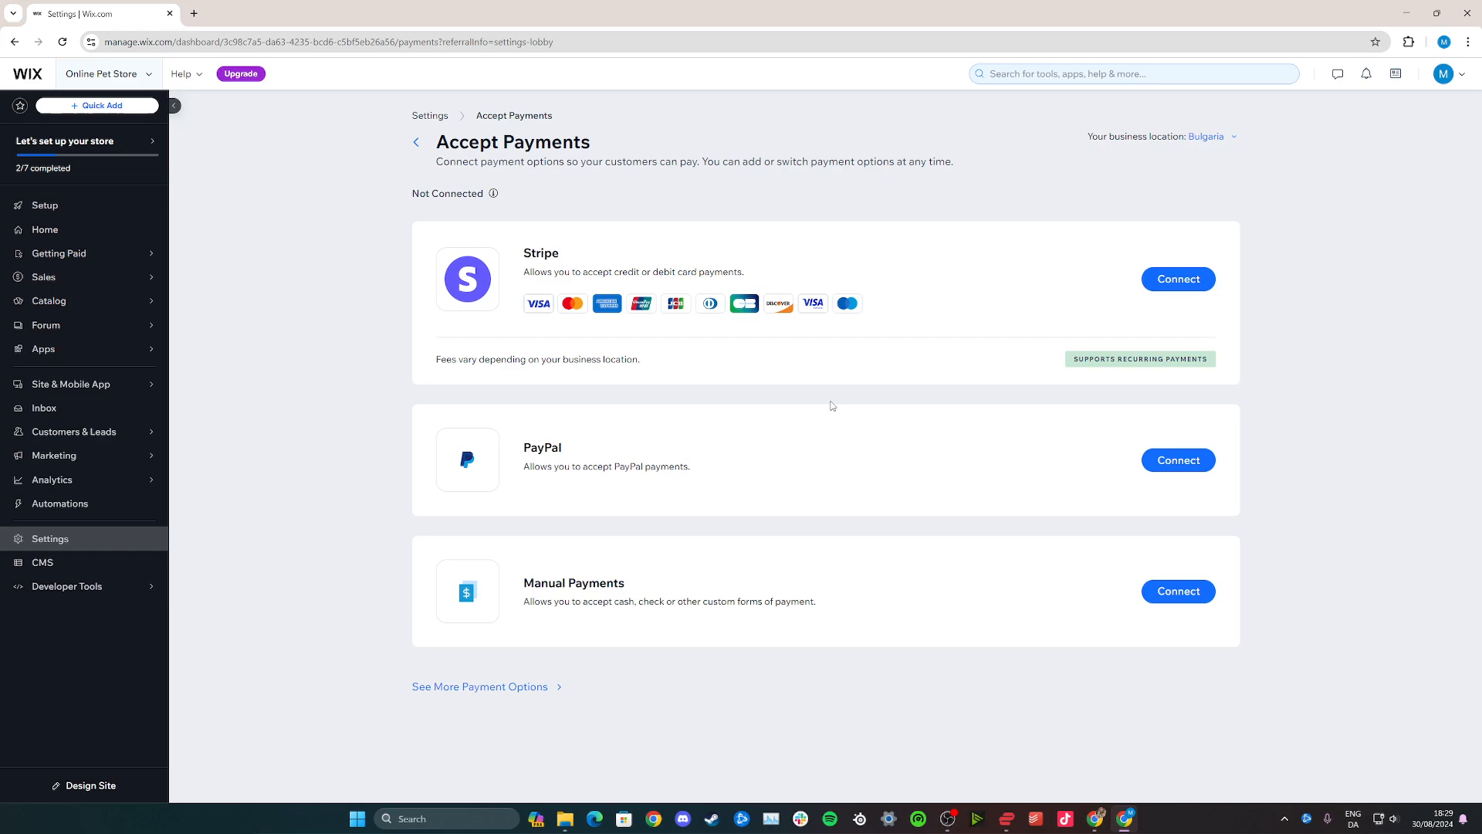
mouse_move(737, 425)
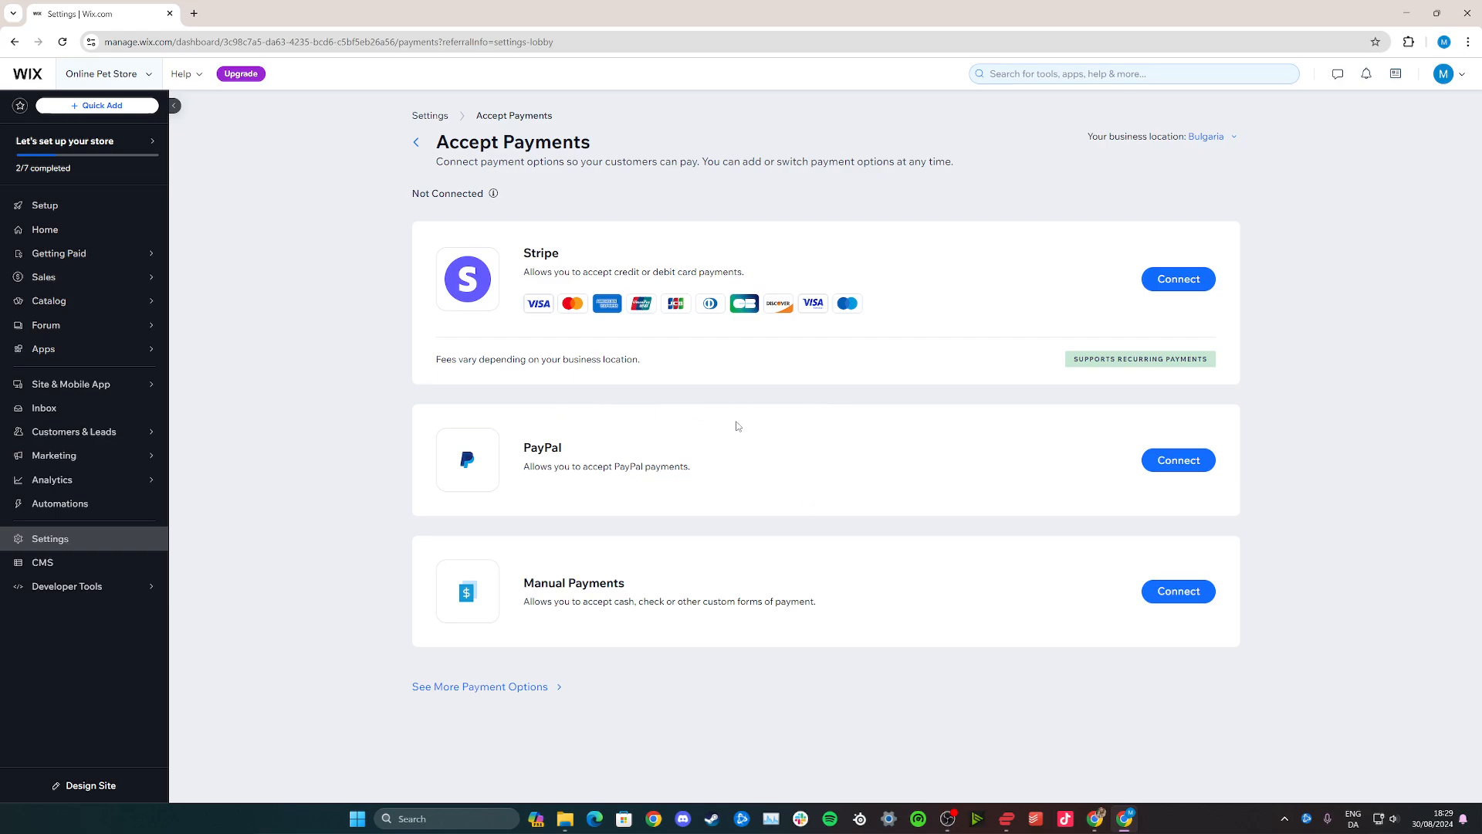
mouse_move(975, 493)
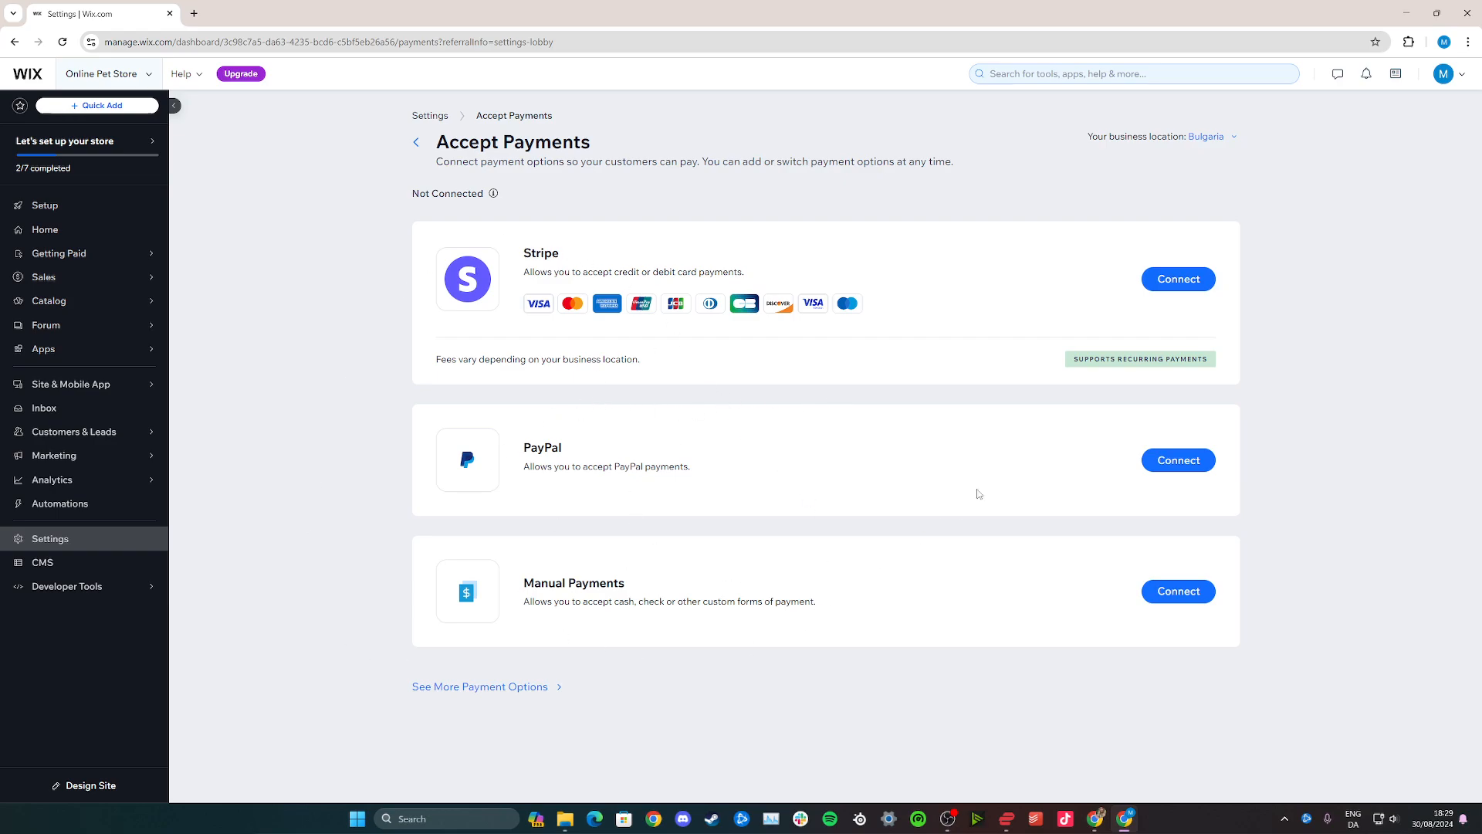
mouse_move(1159, 132)
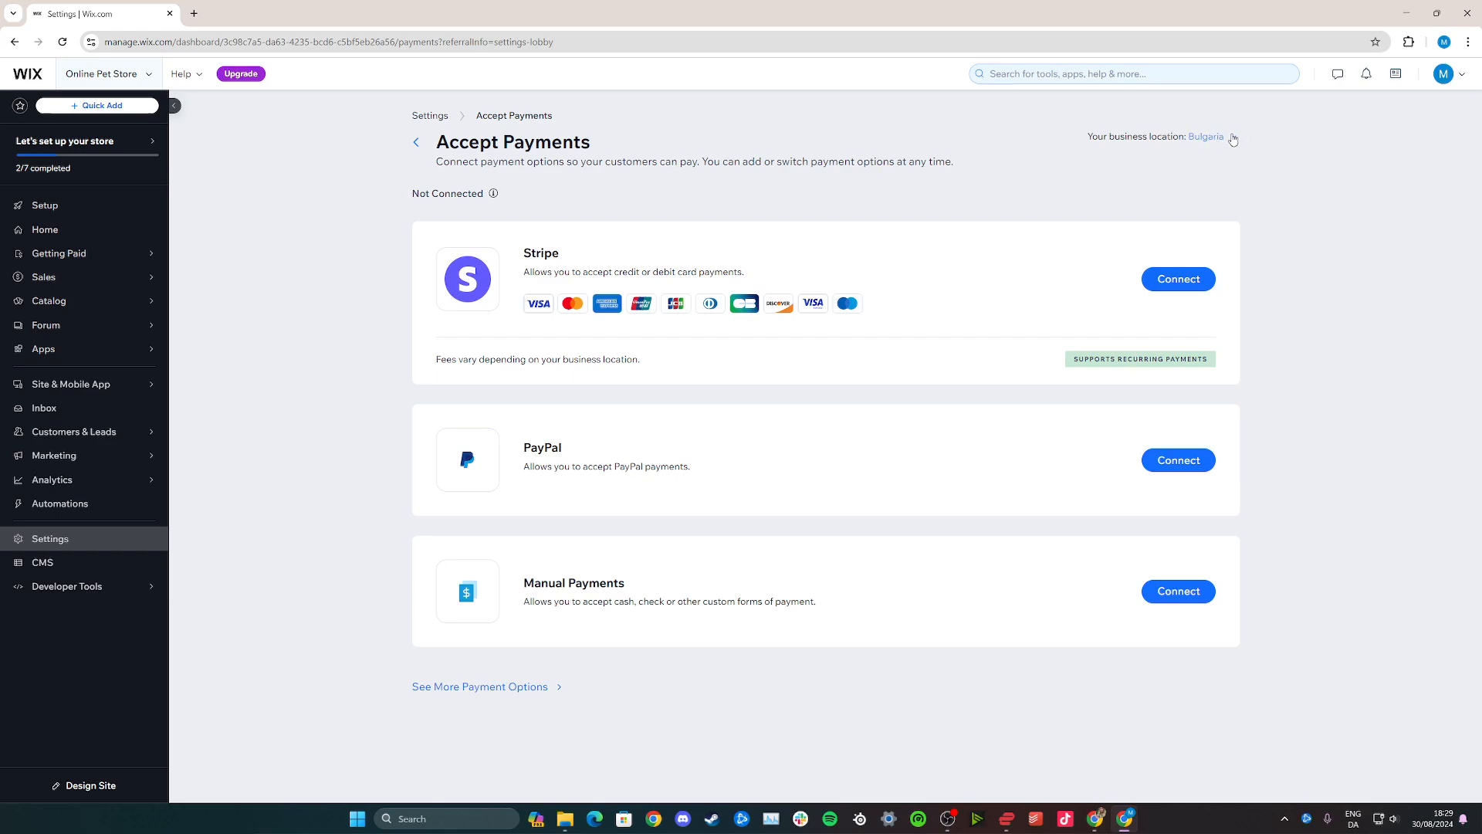
Open the 'Where is your business based?' country picker and scroll the list
click(1206, 136)
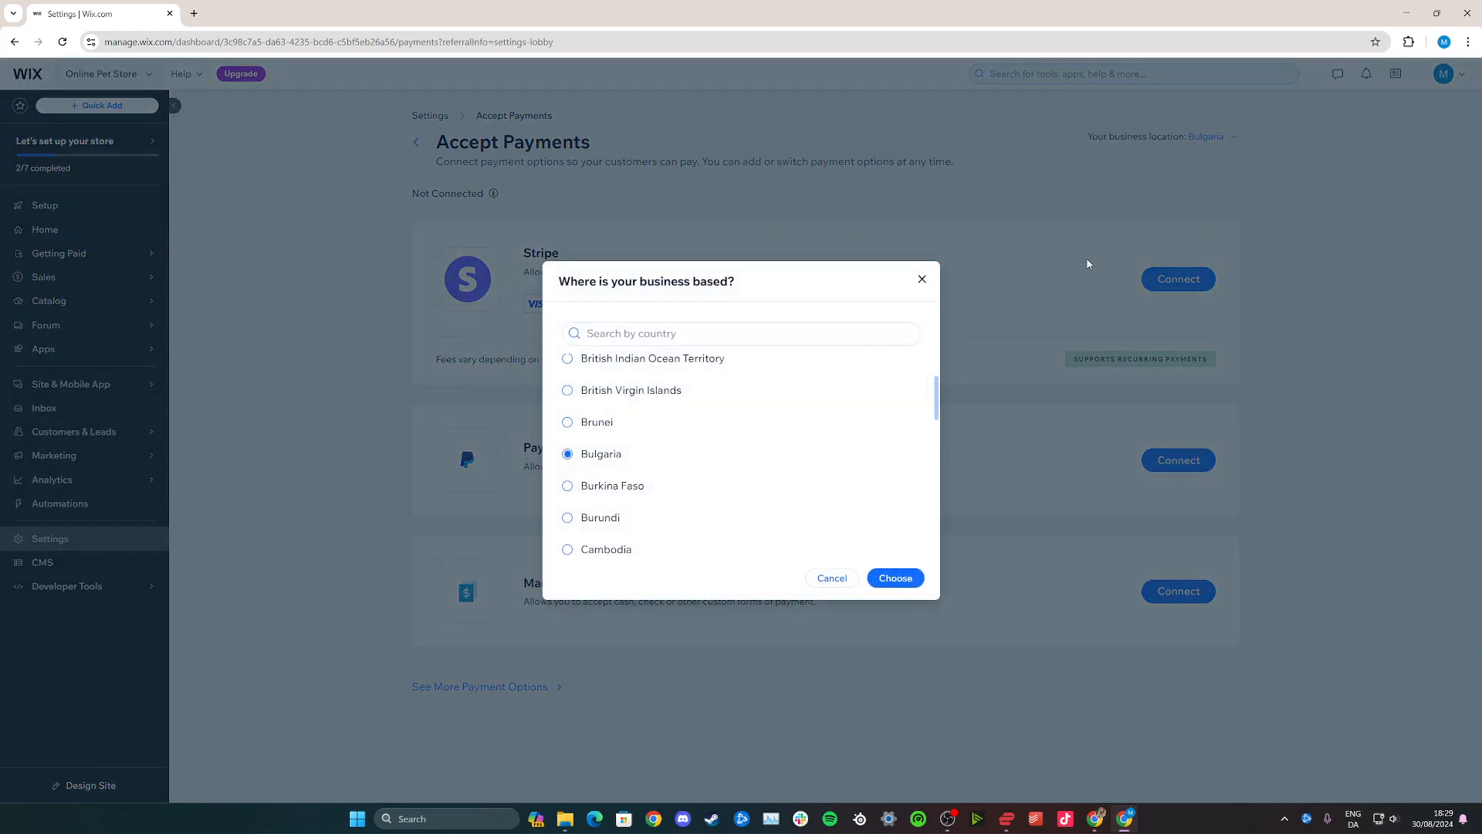
mouse_move(1044, 304)
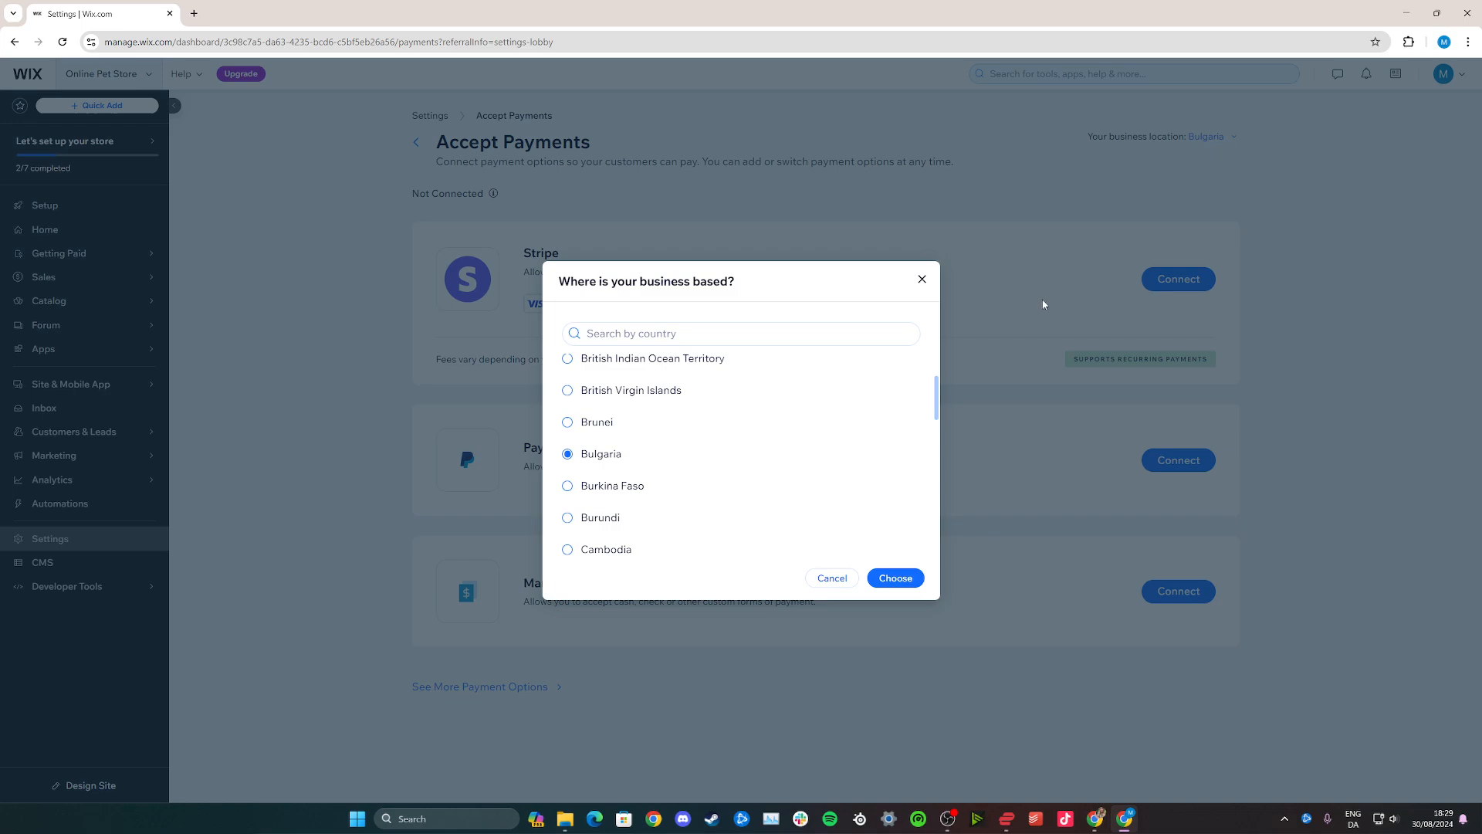
scroll(down, 3)
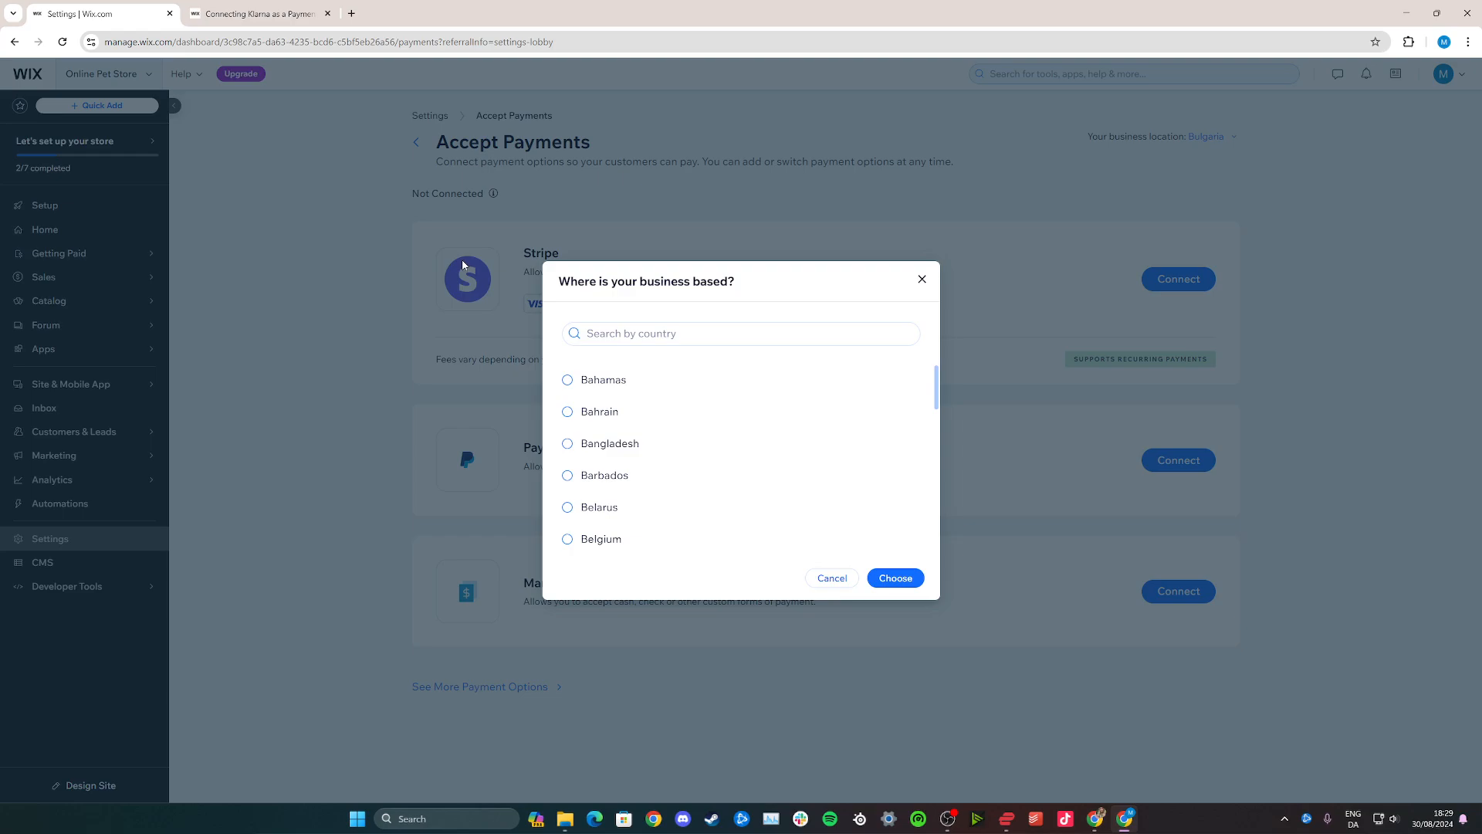
Check Klarna's supported countries, then set the business location to United Kingdom
click(262, 13)
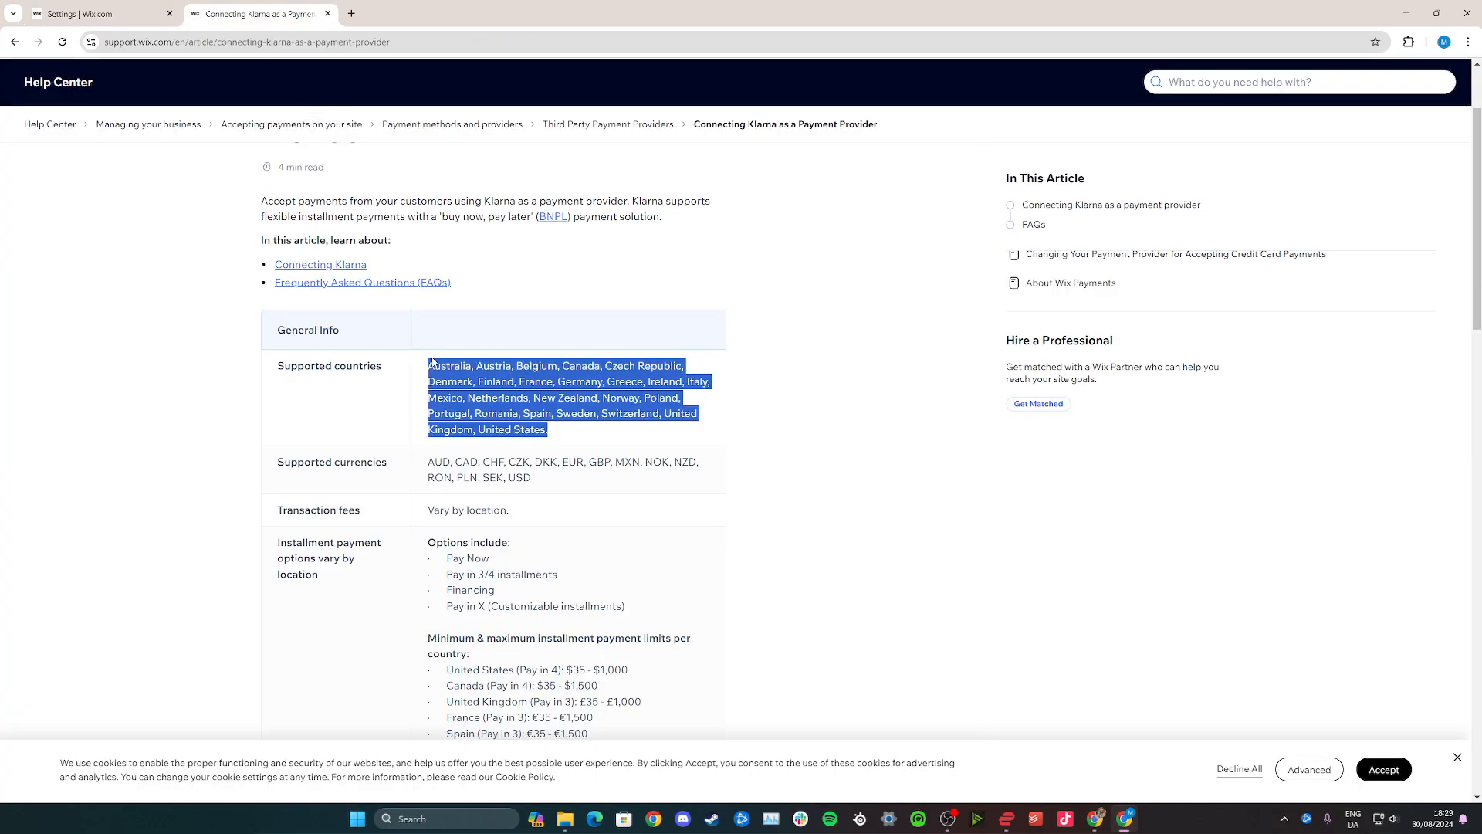
key(ctrl++)
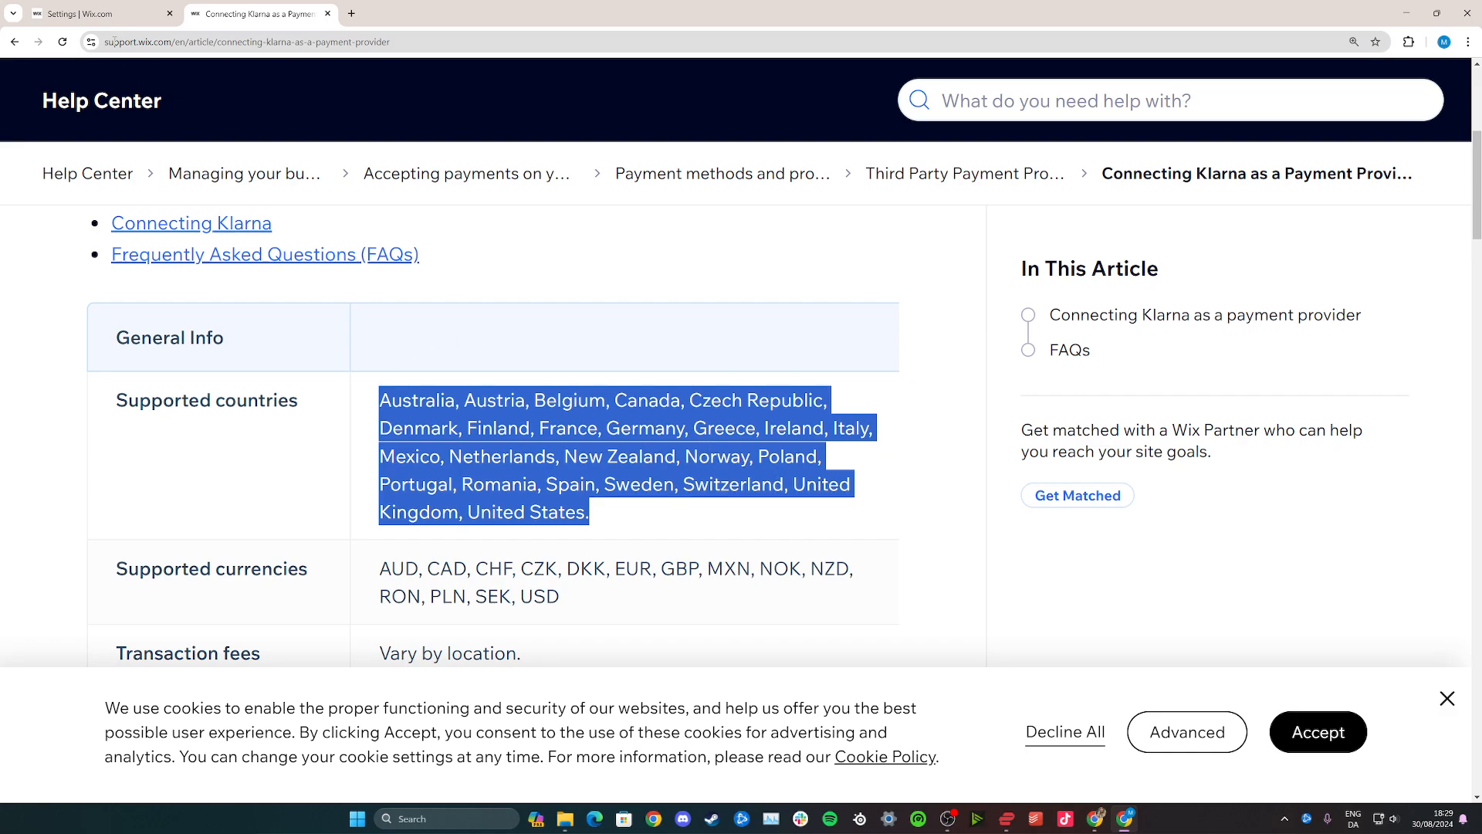
click(93, 14)
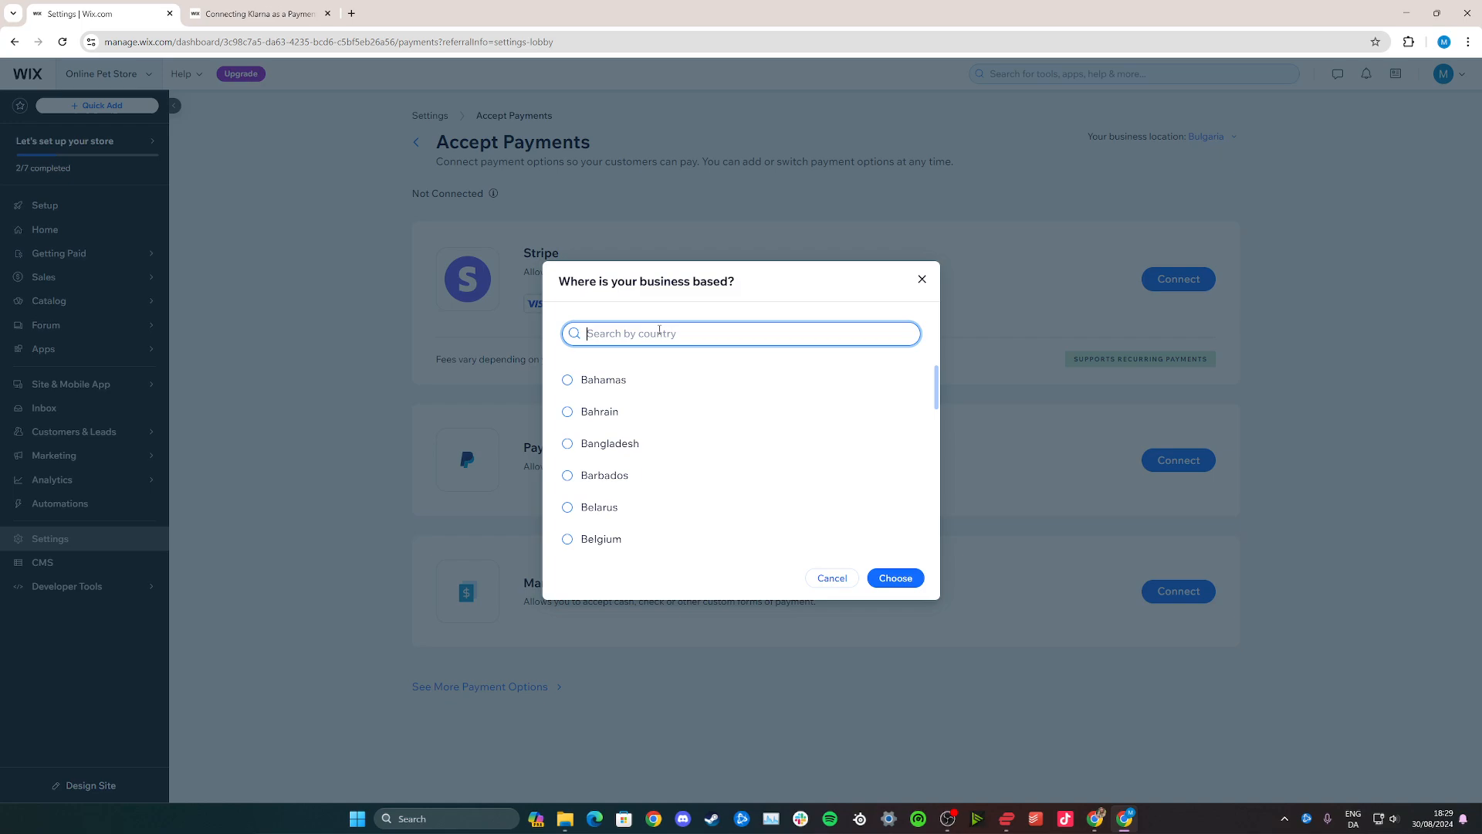
text(unit)
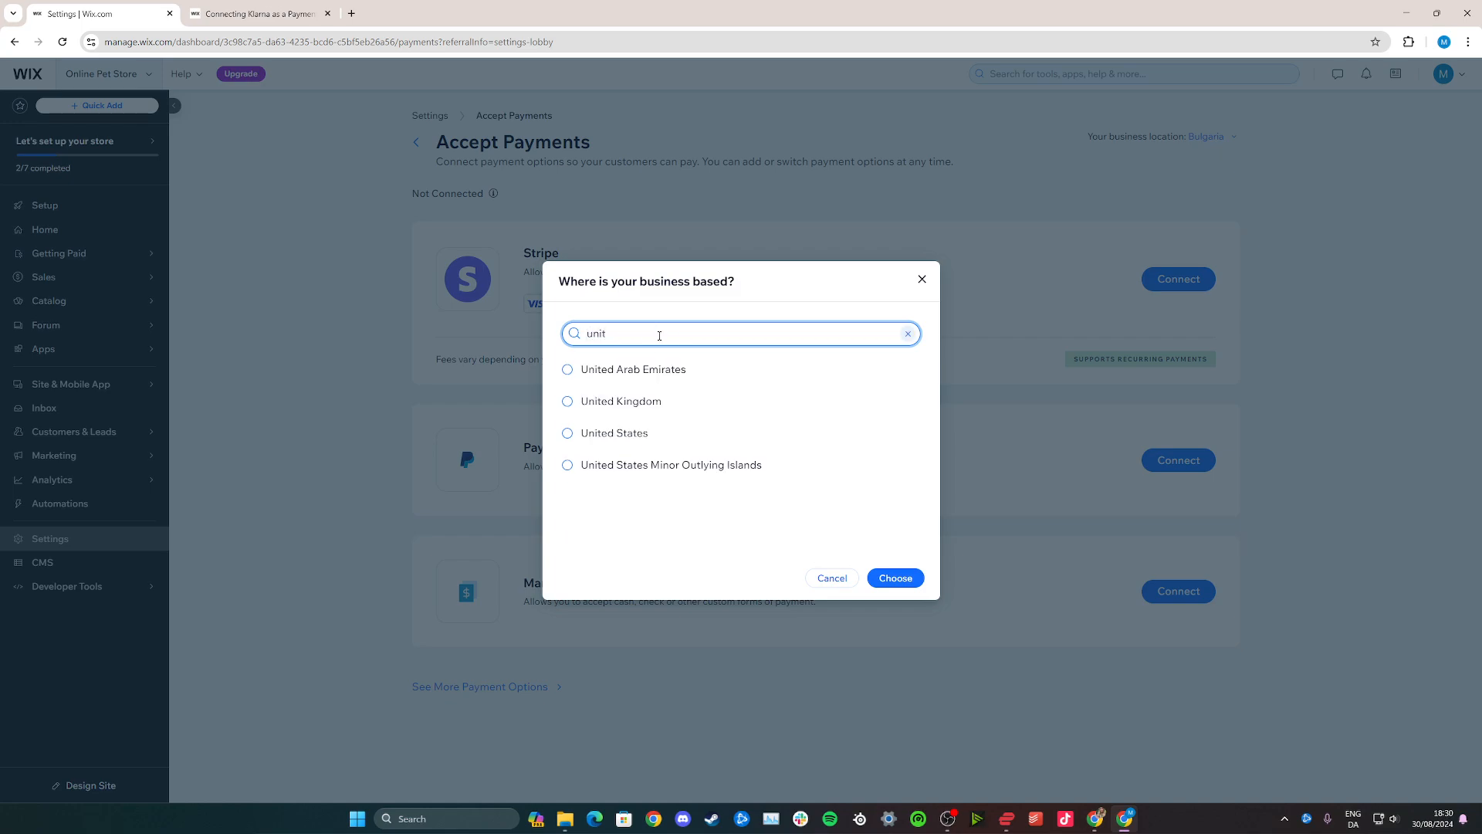
click(568, 400)
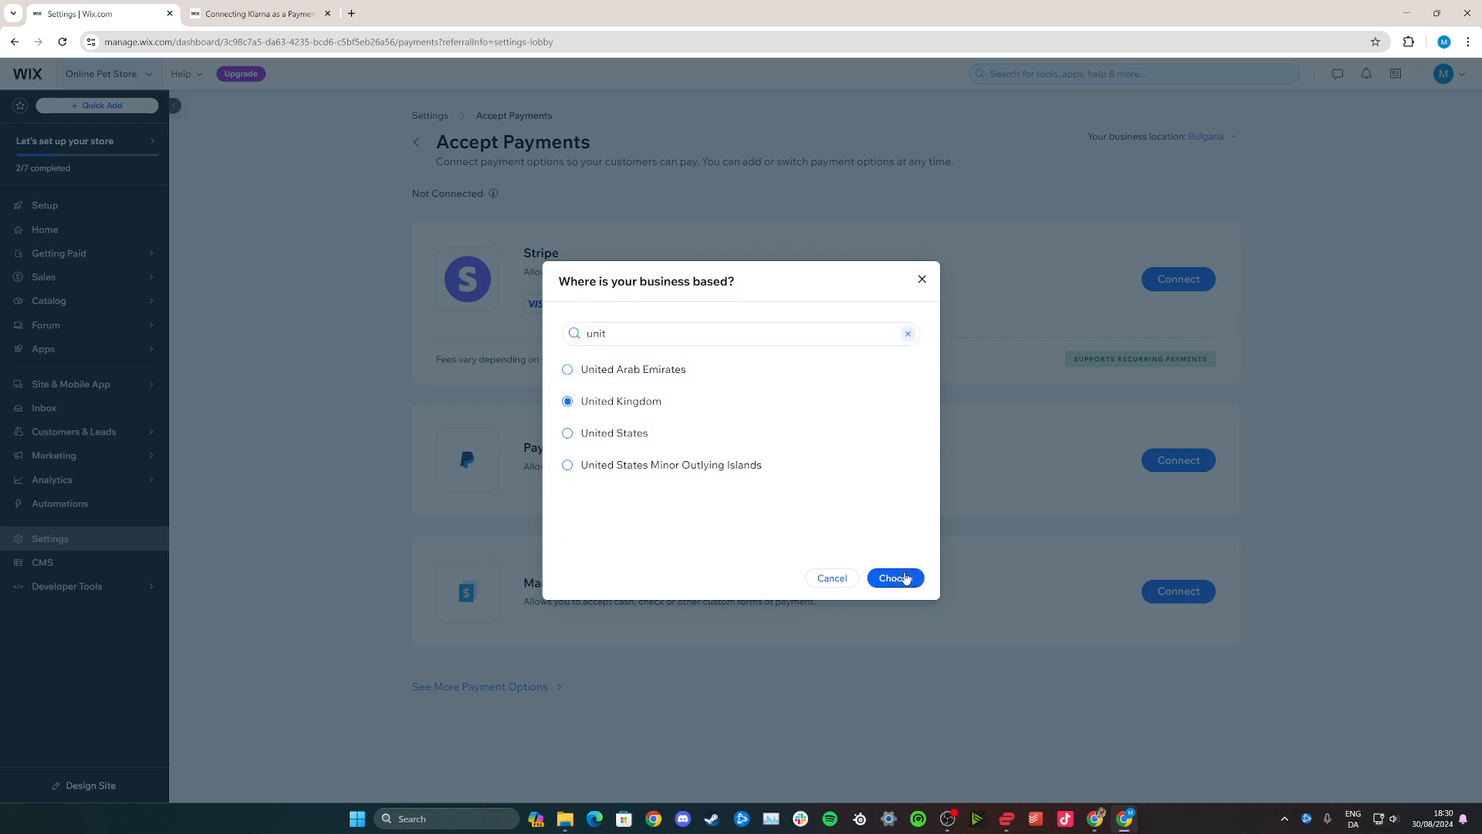
click(895, 578)
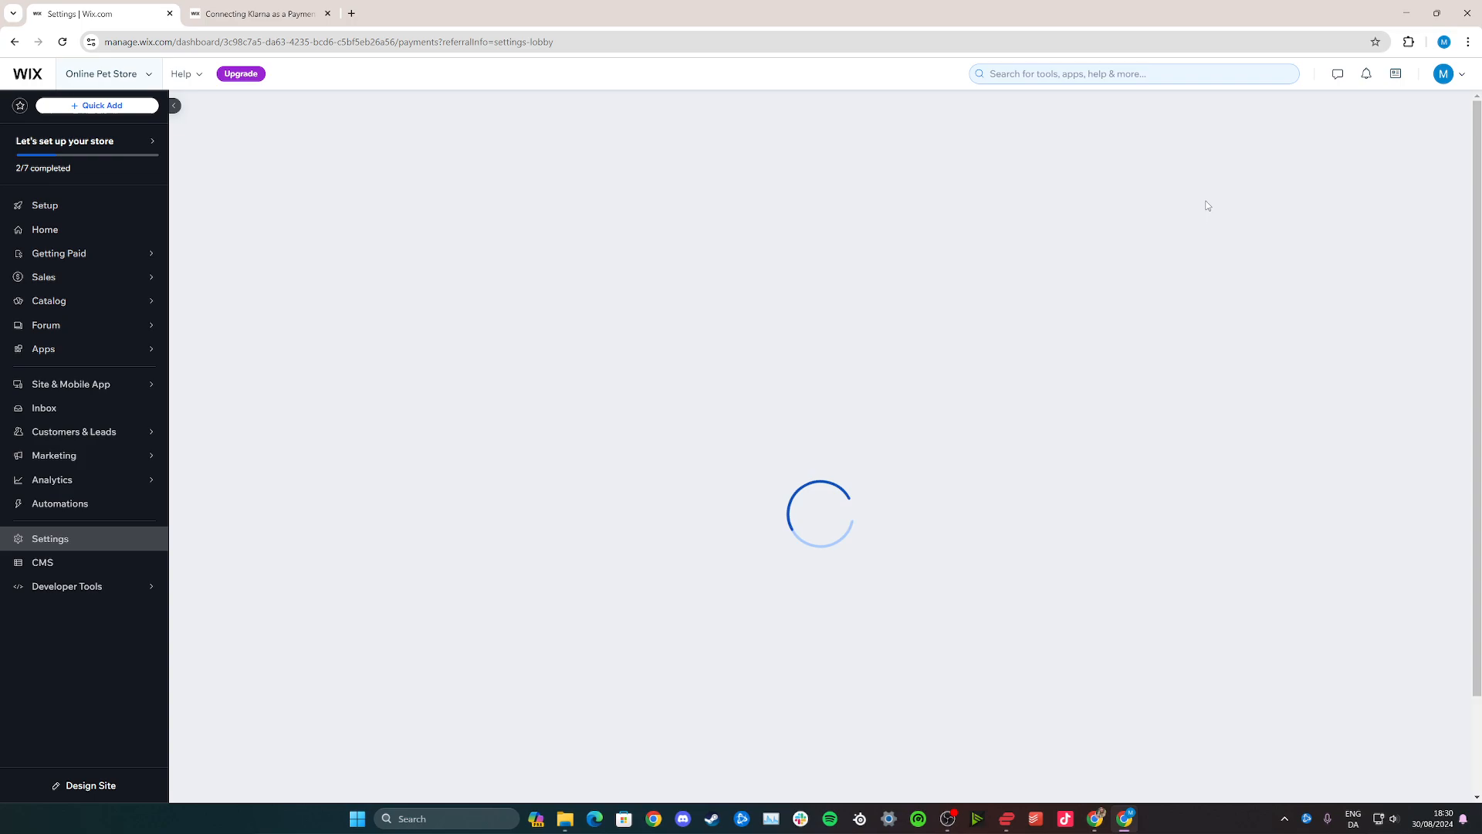
mouse_move(1093, 175)
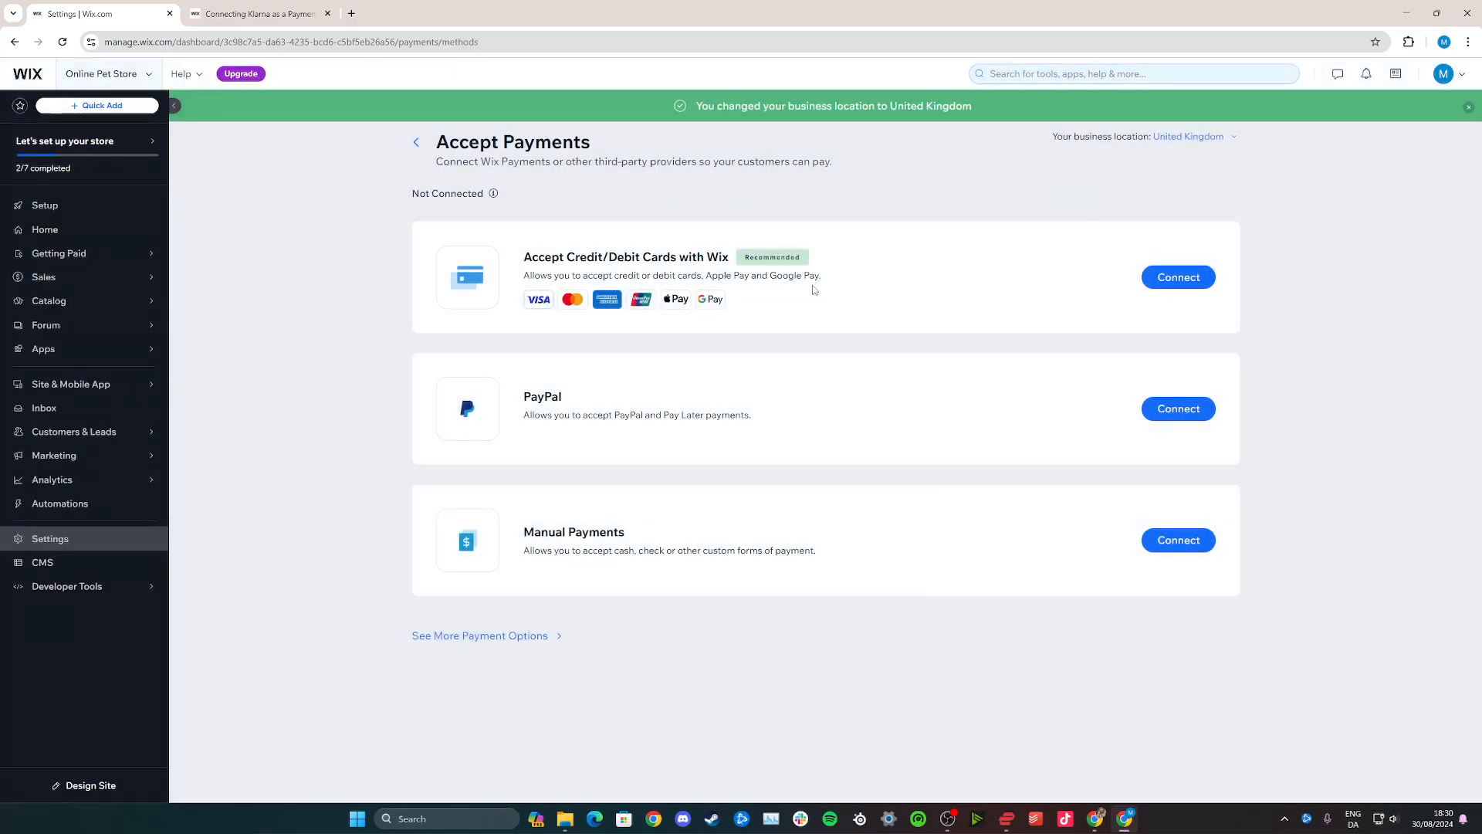
mouse_move(516, 649)
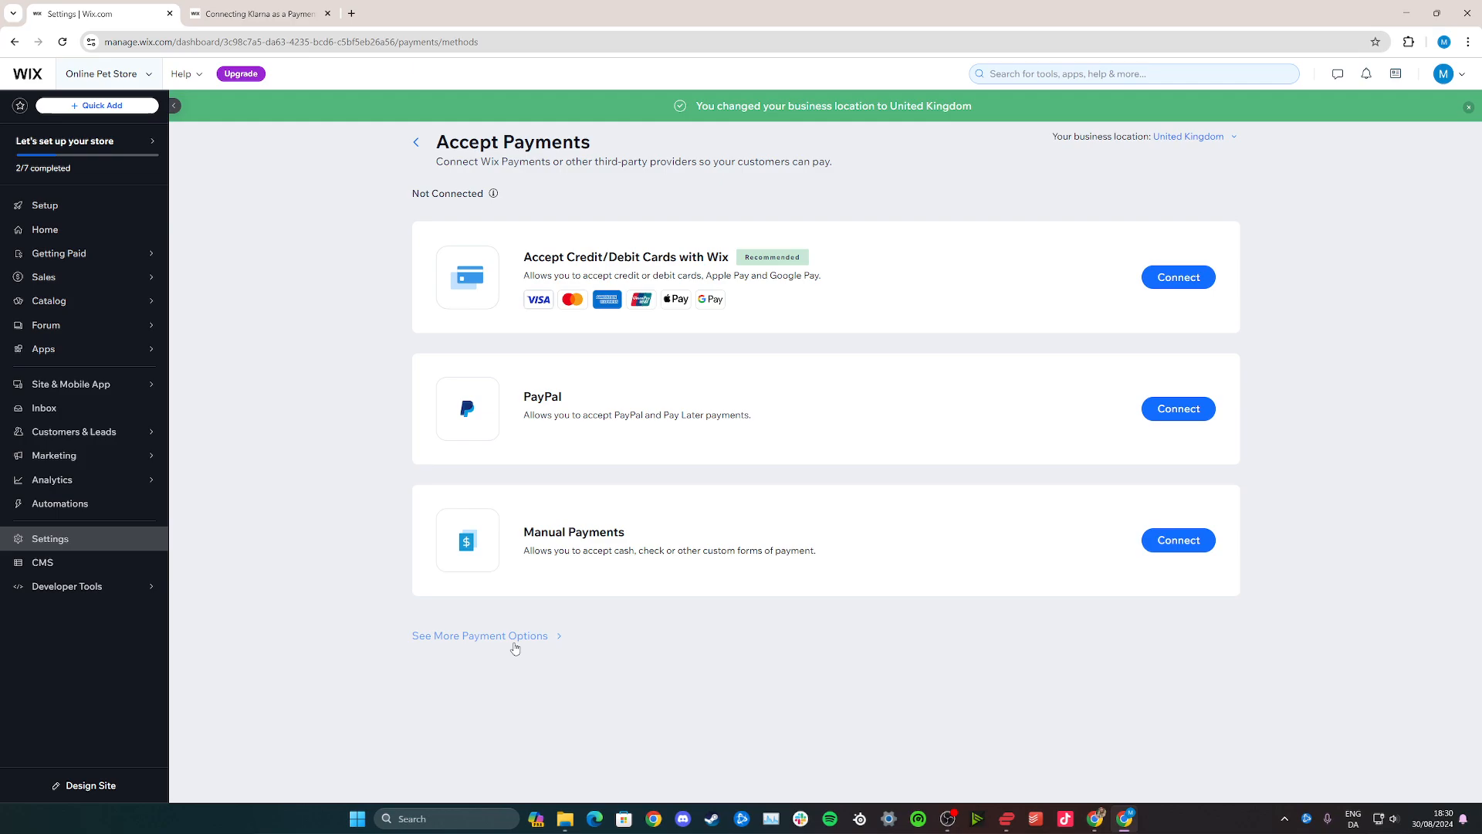
Show the additional payment providers list, now including Klarna
click(480, 635)
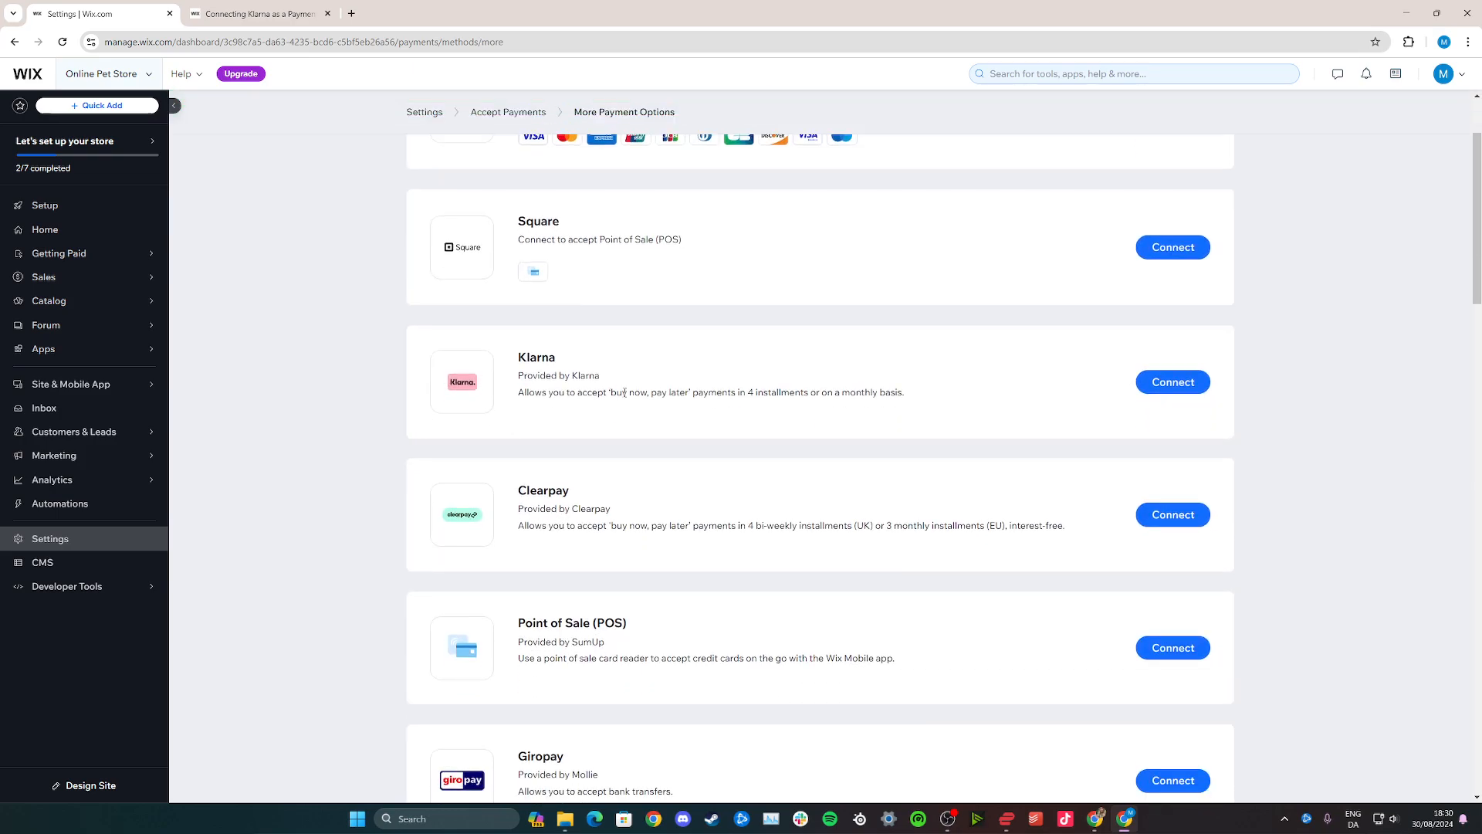
Start connecting Klarna and scroll to the API username and password fields
click(1172, 382)
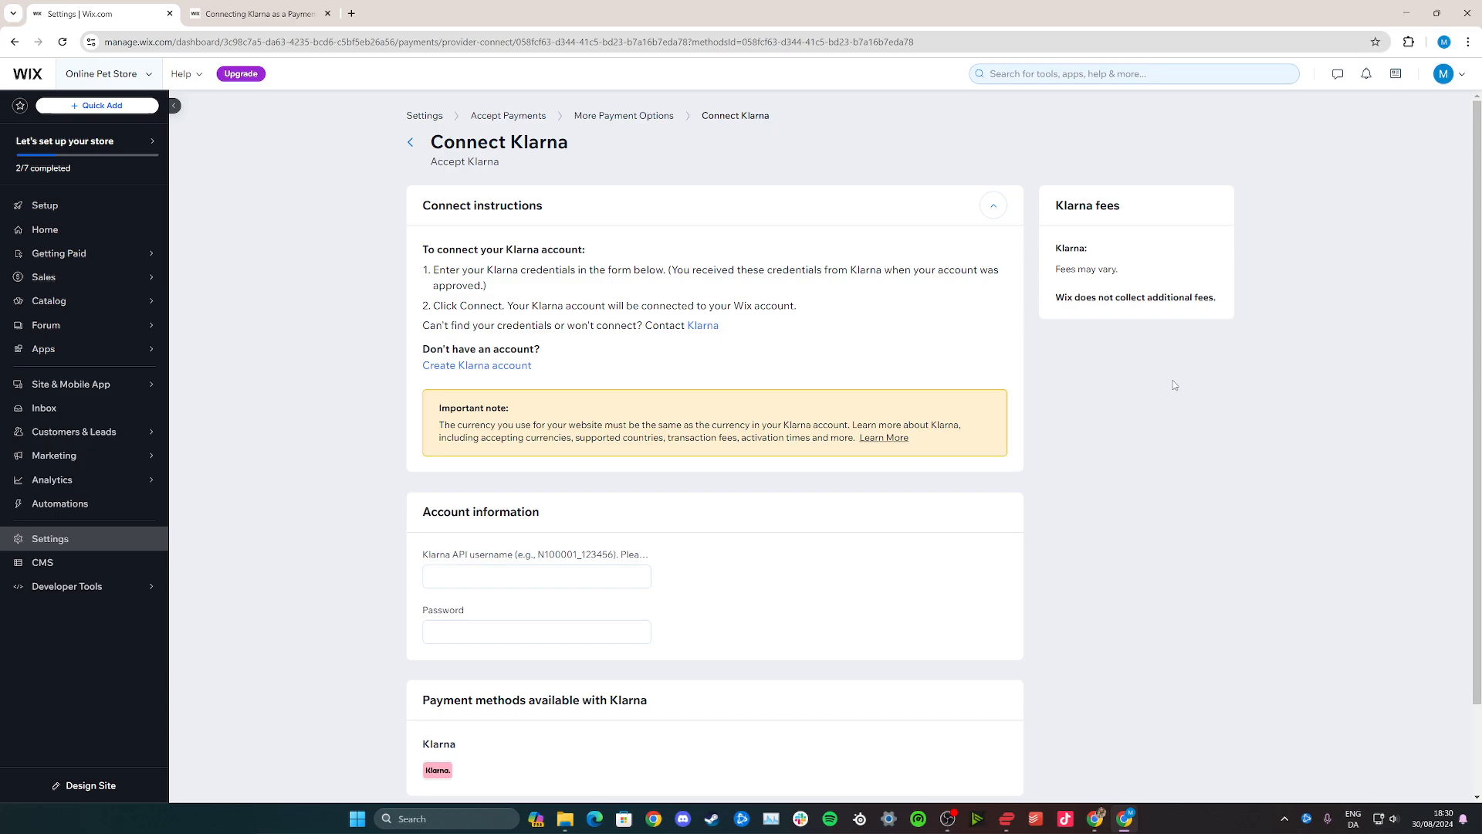
scroll(down, 3)
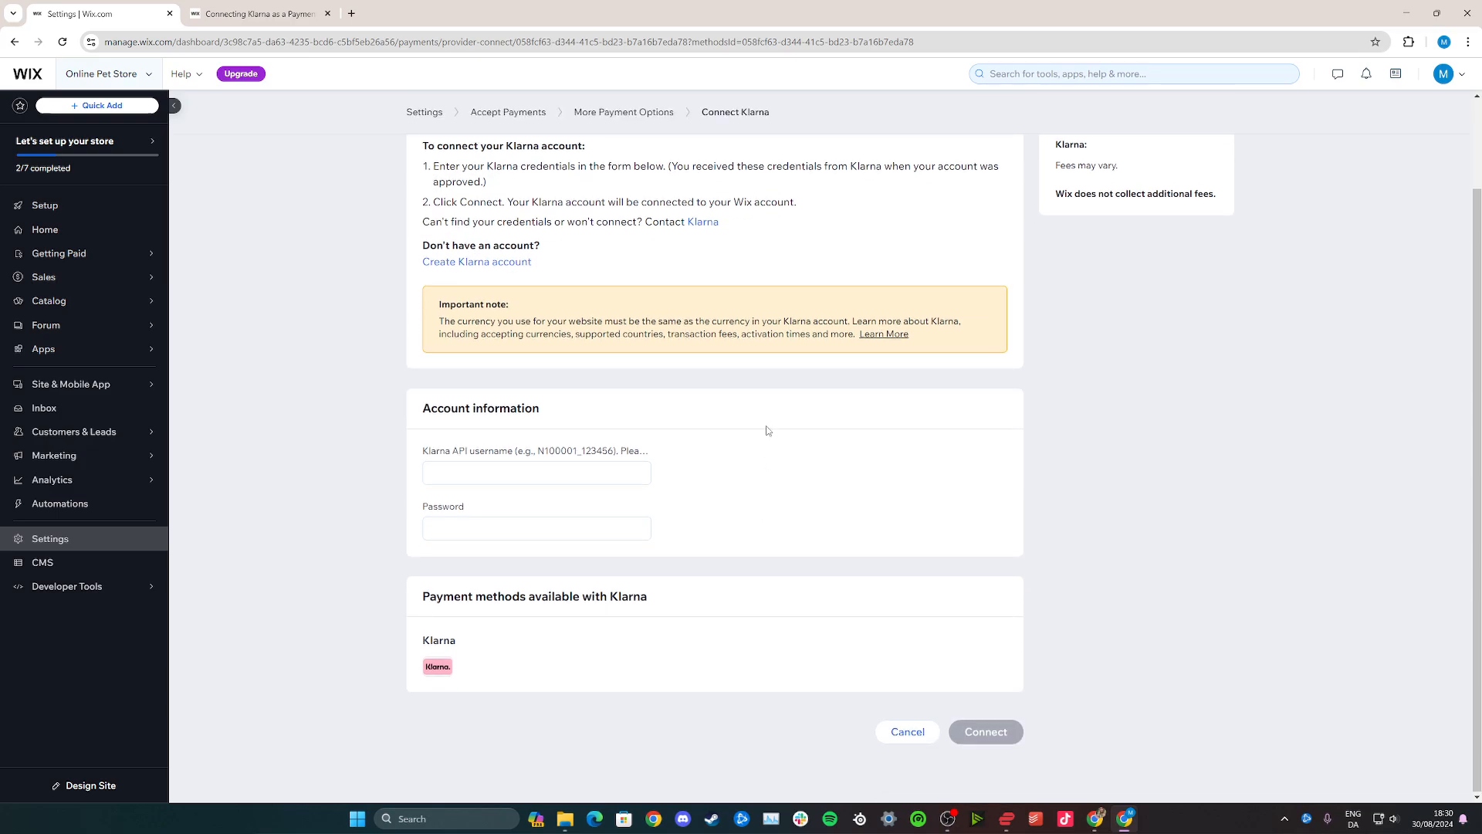
mouse_move(593, 396)
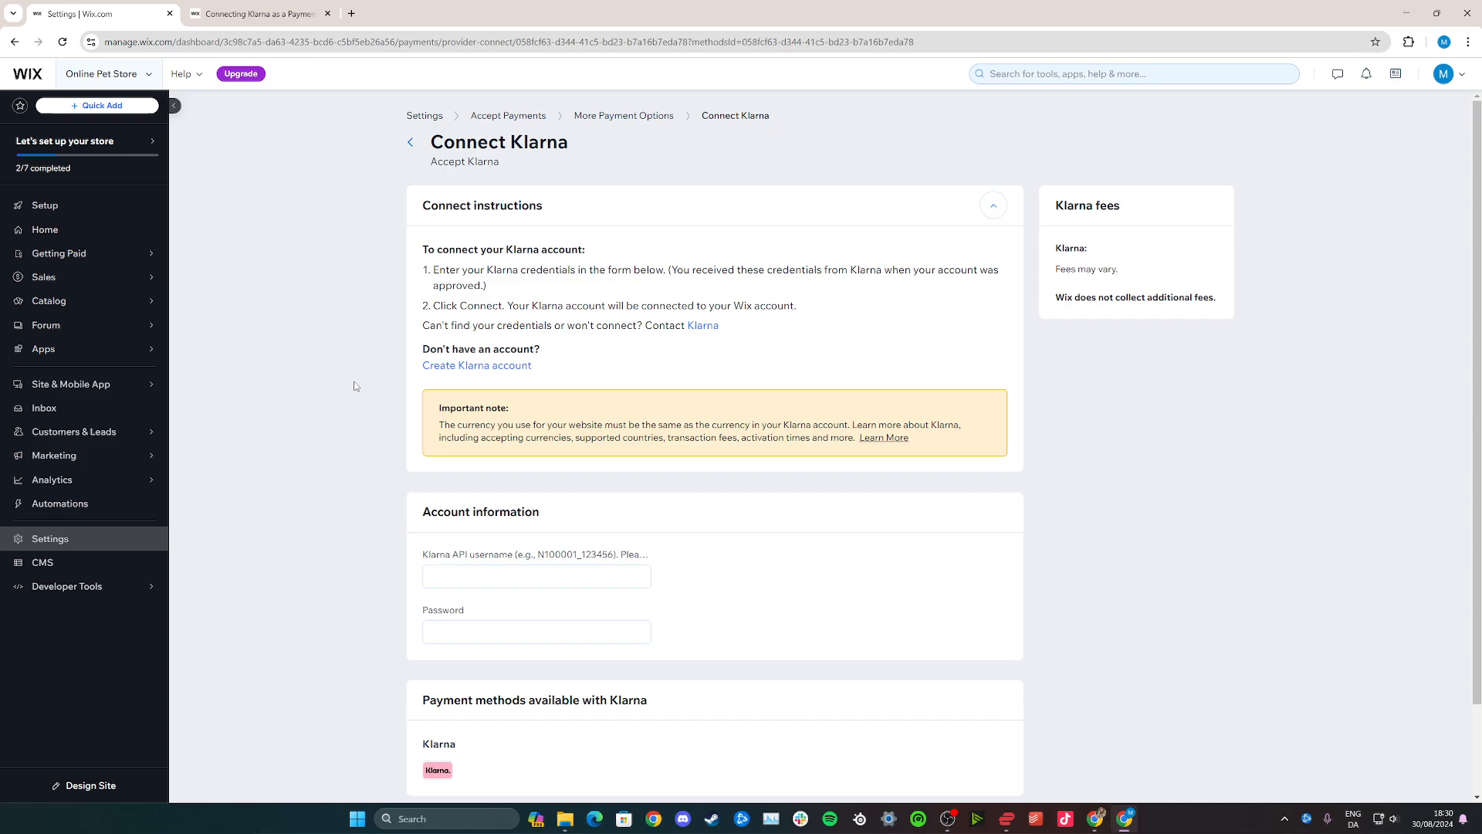
mouse_move(395, 507)
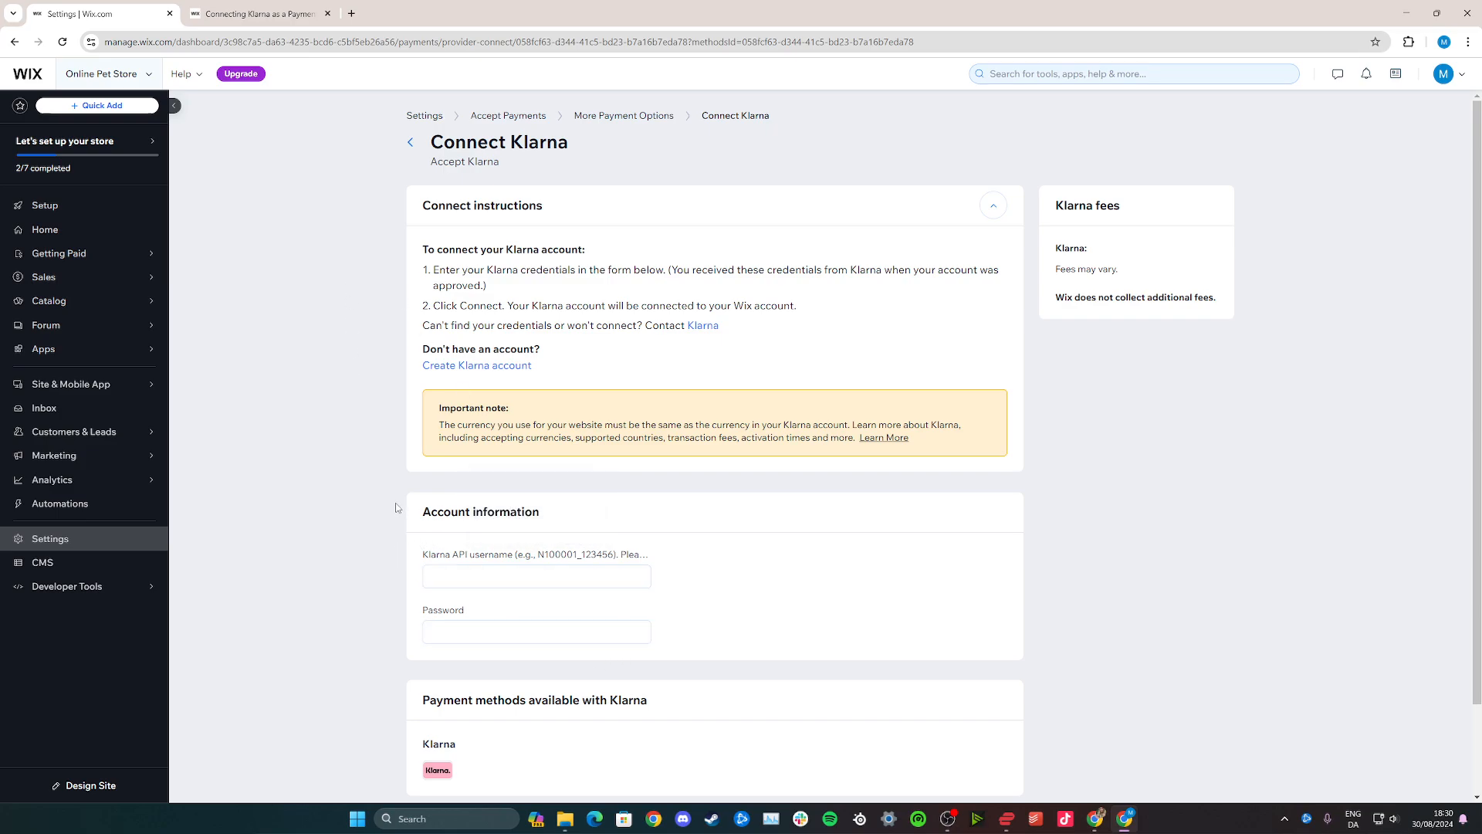
mouse_move(654, 549)
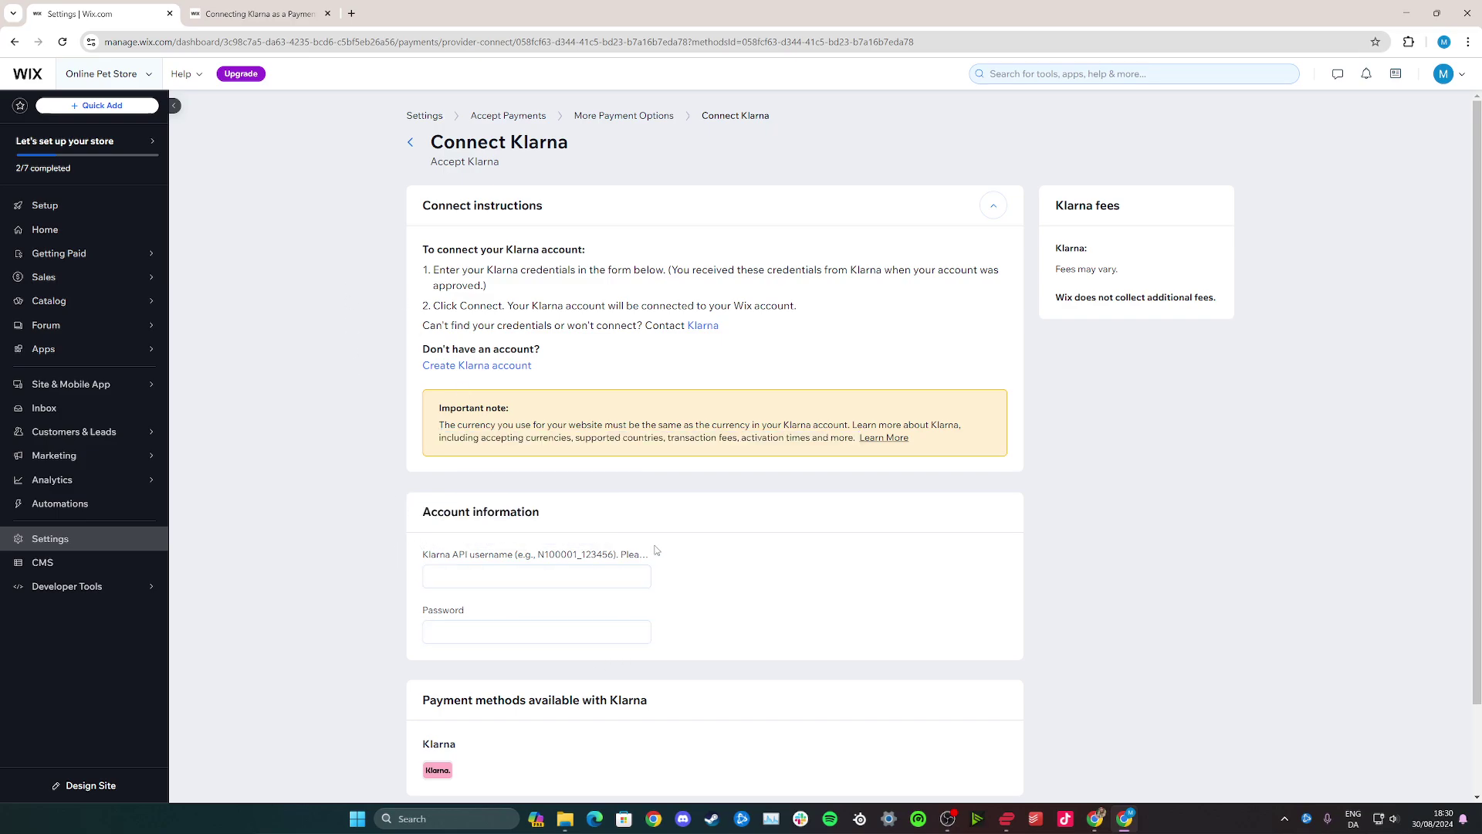
mouse_move(358, 297)
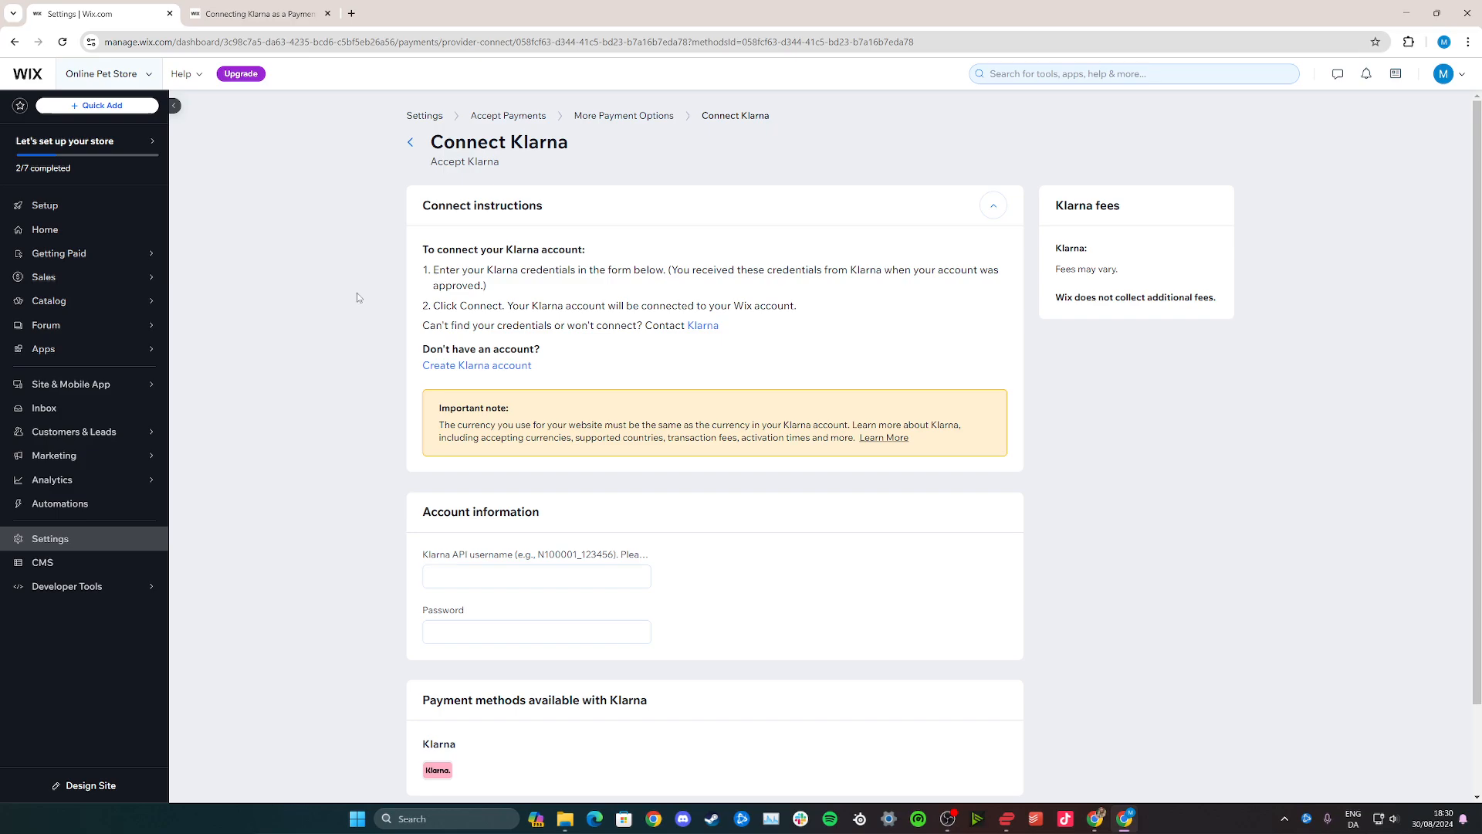
mouse_move(336, 264)
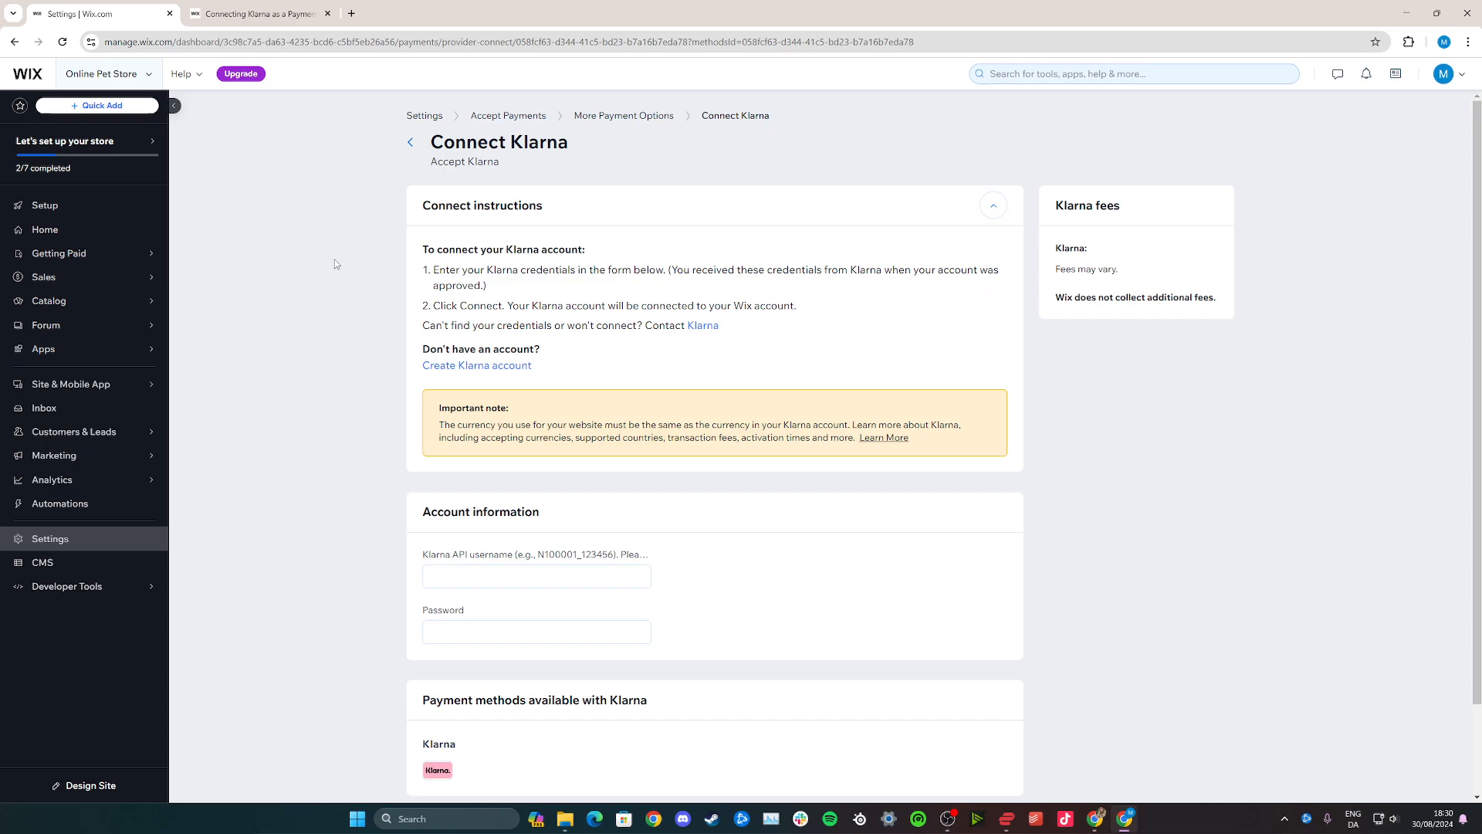